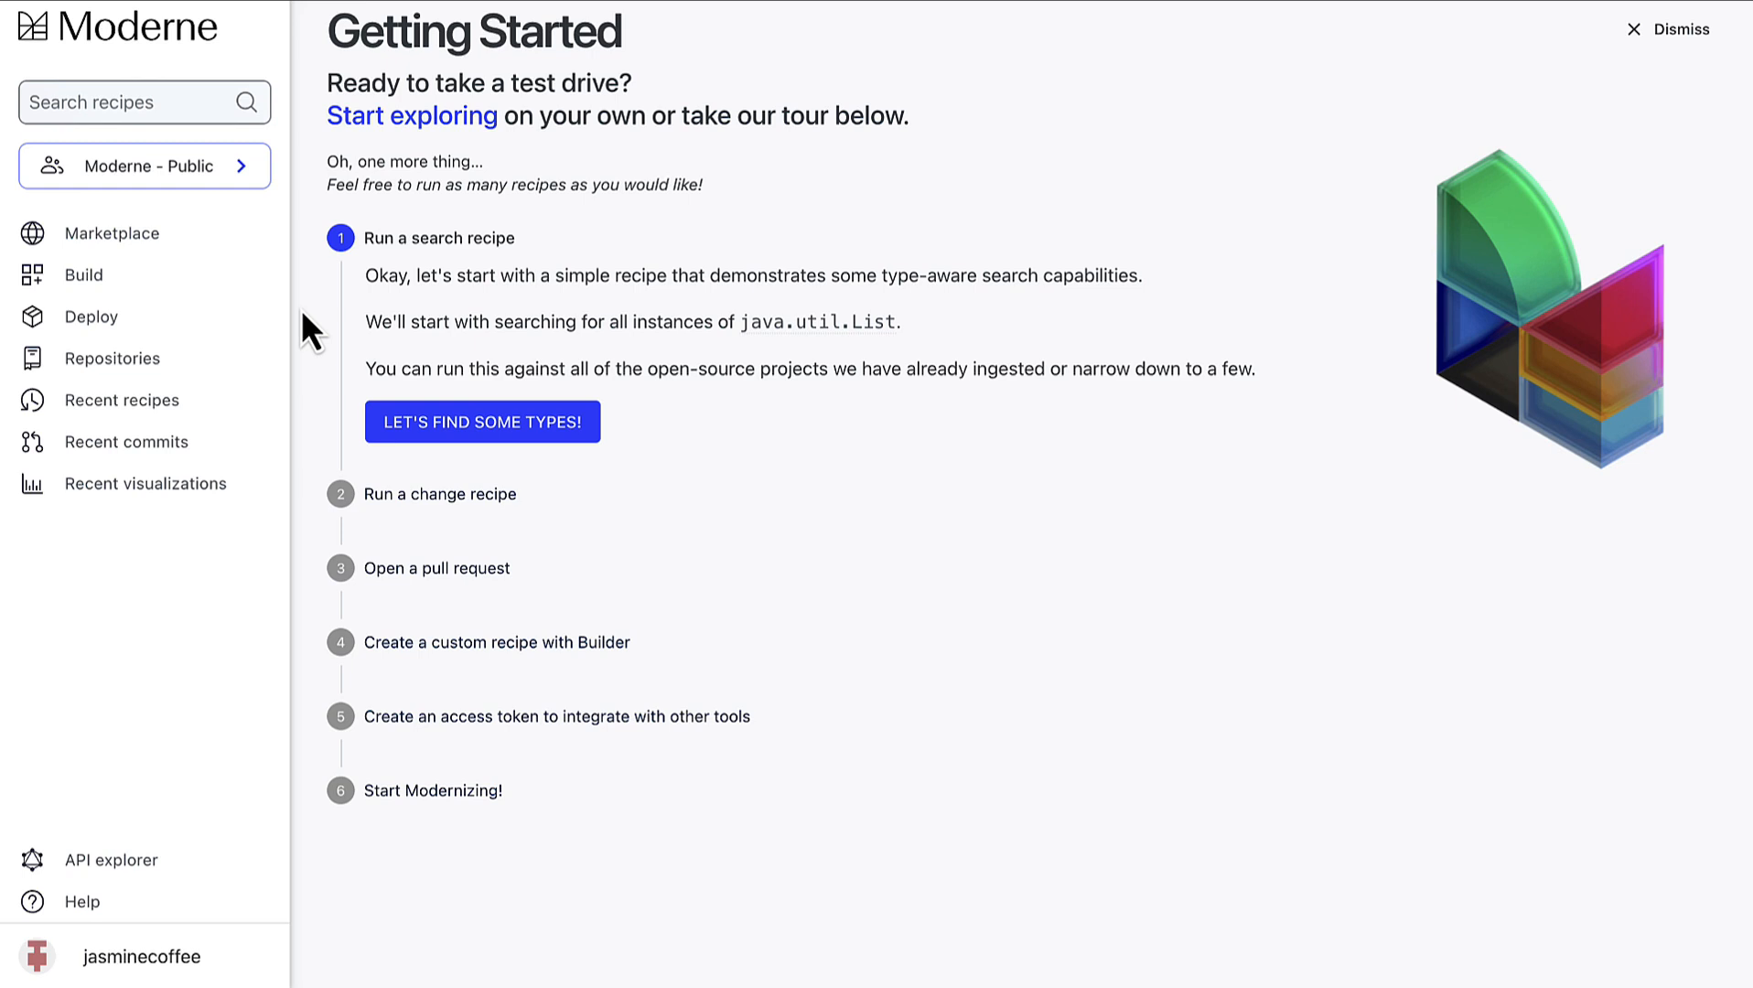
pyautogui.moveTo(85, 274)
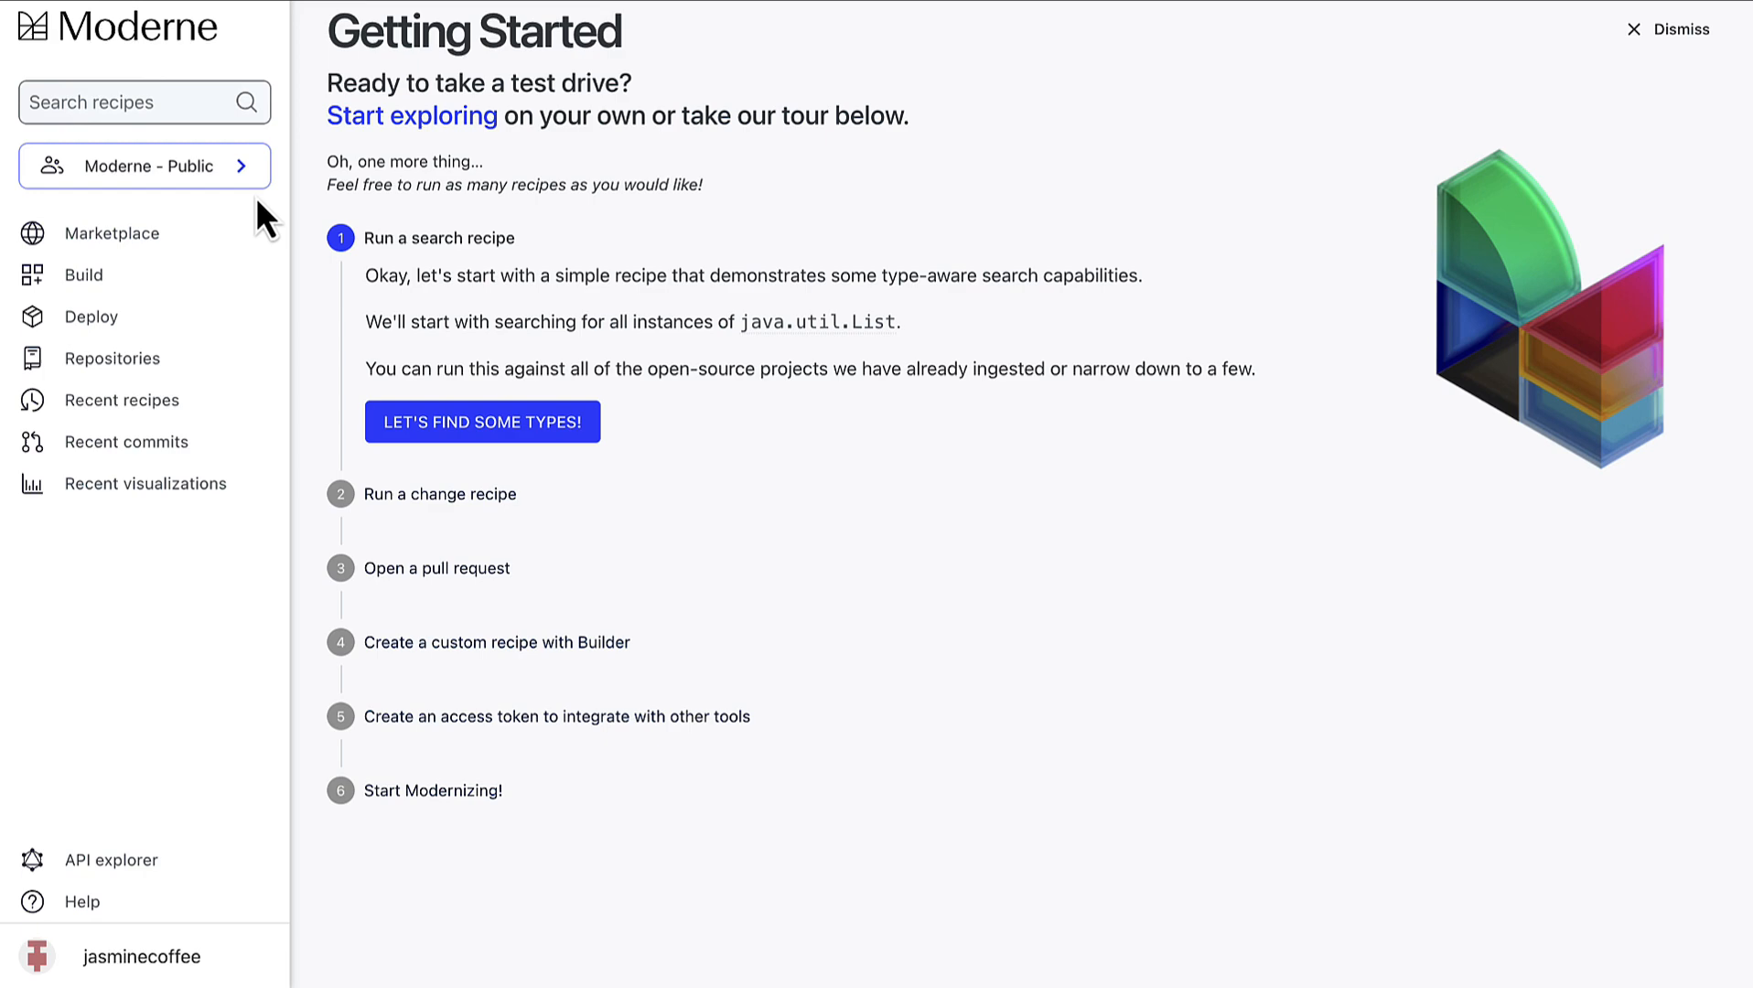
pyautogui.moveTo(258, 196)
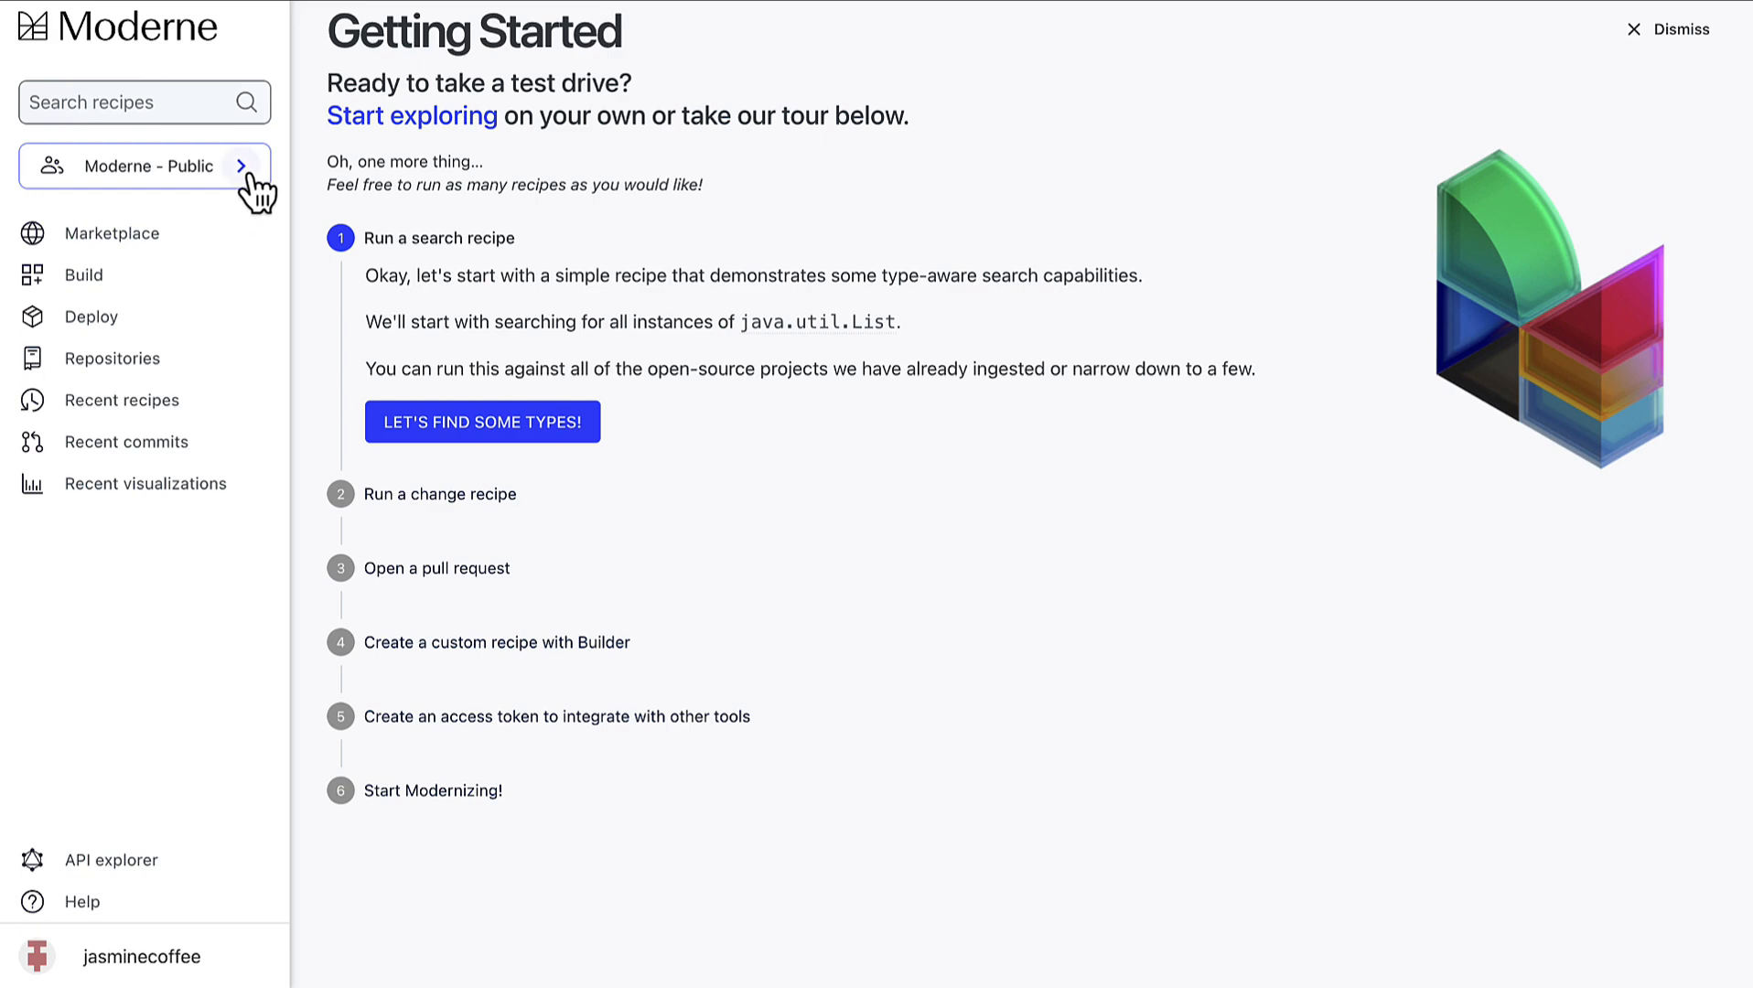
# Pick Netflix + Spring from the organization selector under the search box.
pyautogui.click(145, 165)
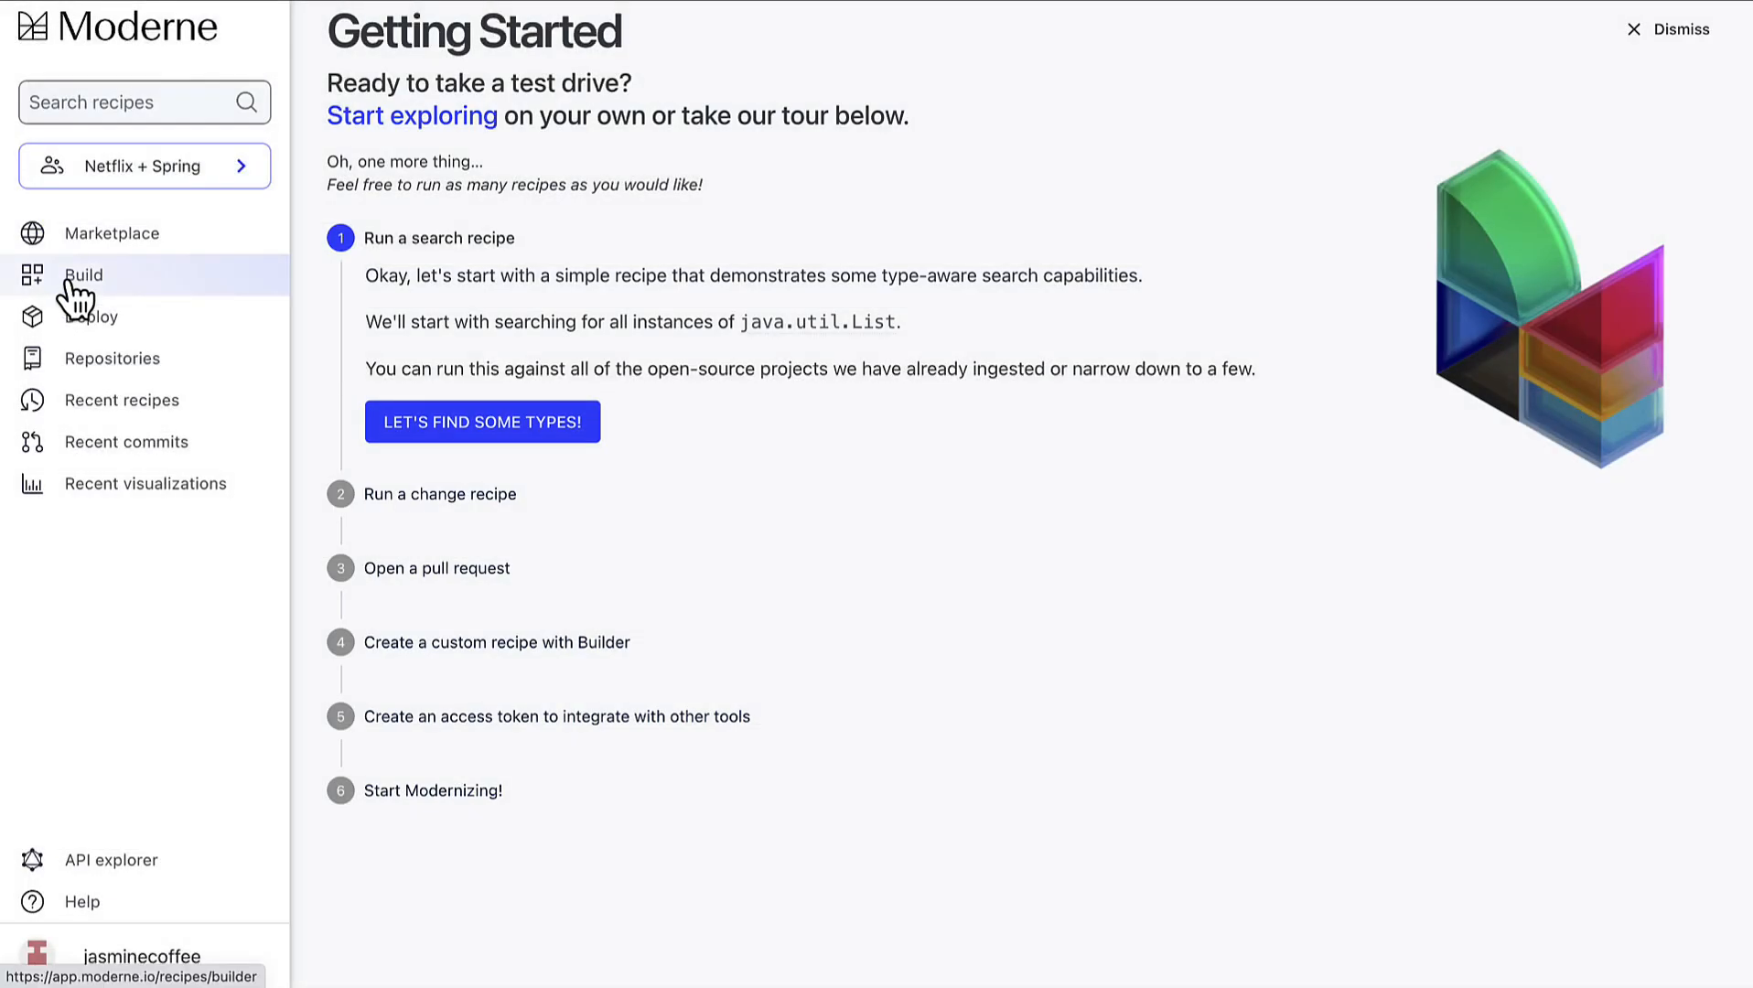
# Open the Marketplace and enable AI assisted search from the profile menu.
pyautogui.click(113, 233)
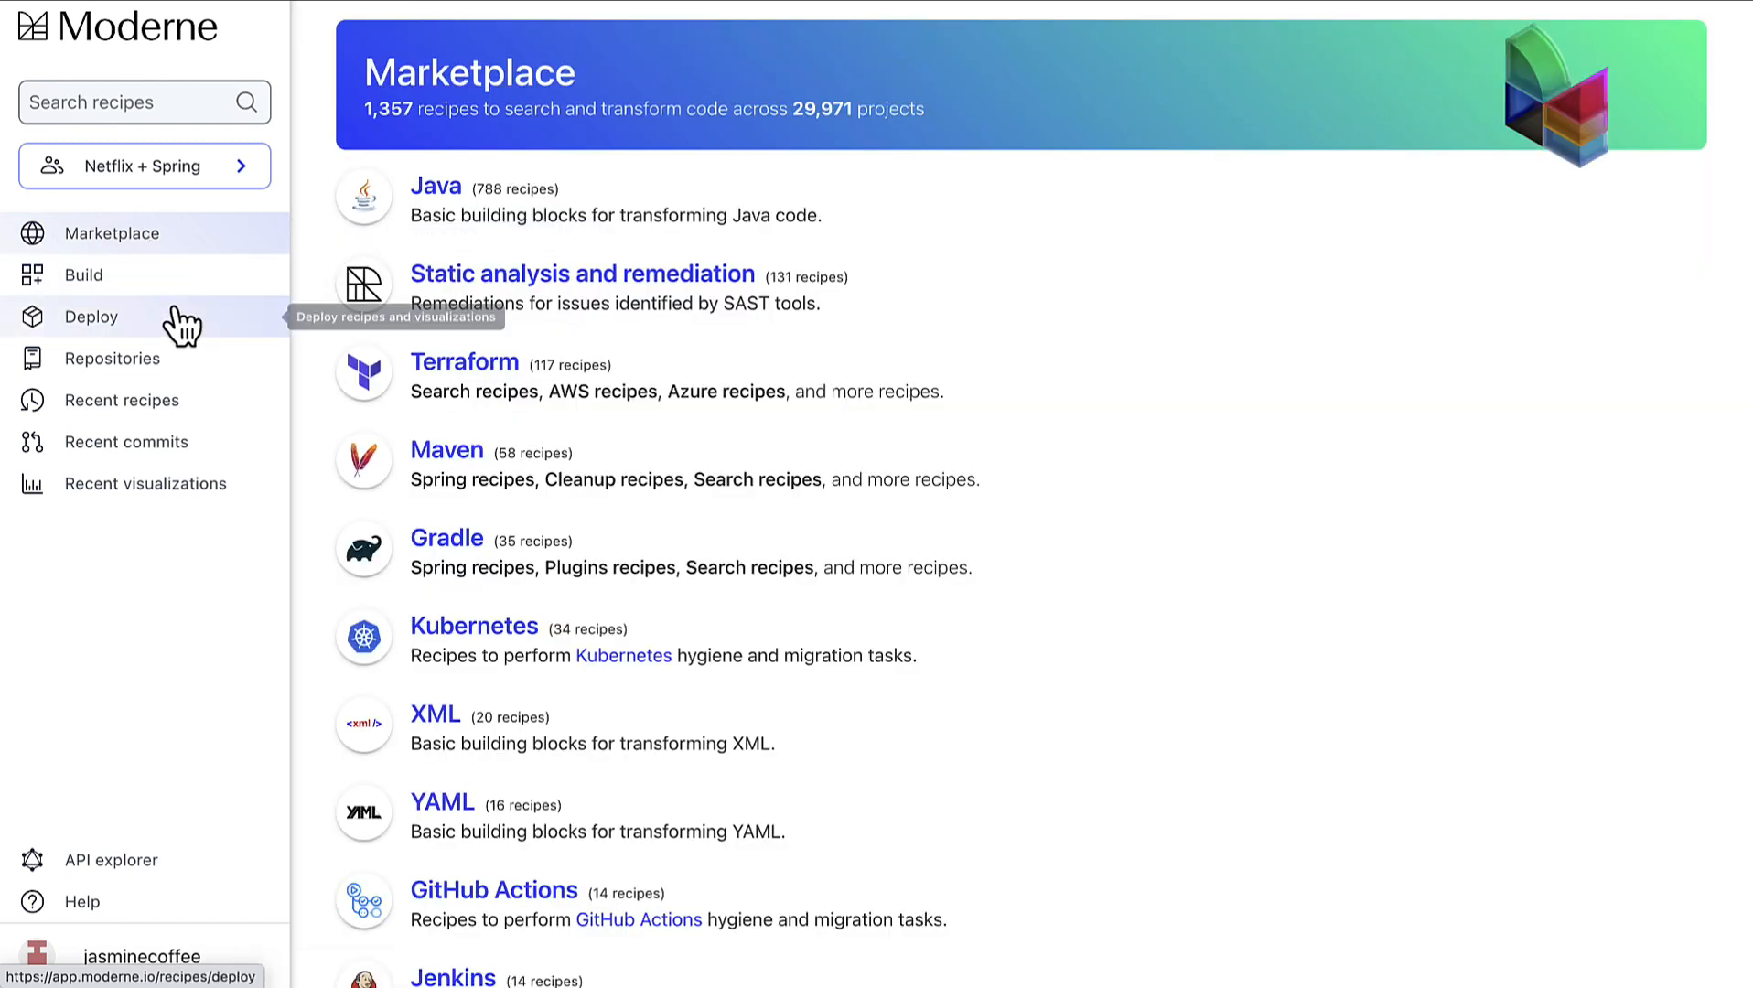
pyautogui.moveTo(168, 554)
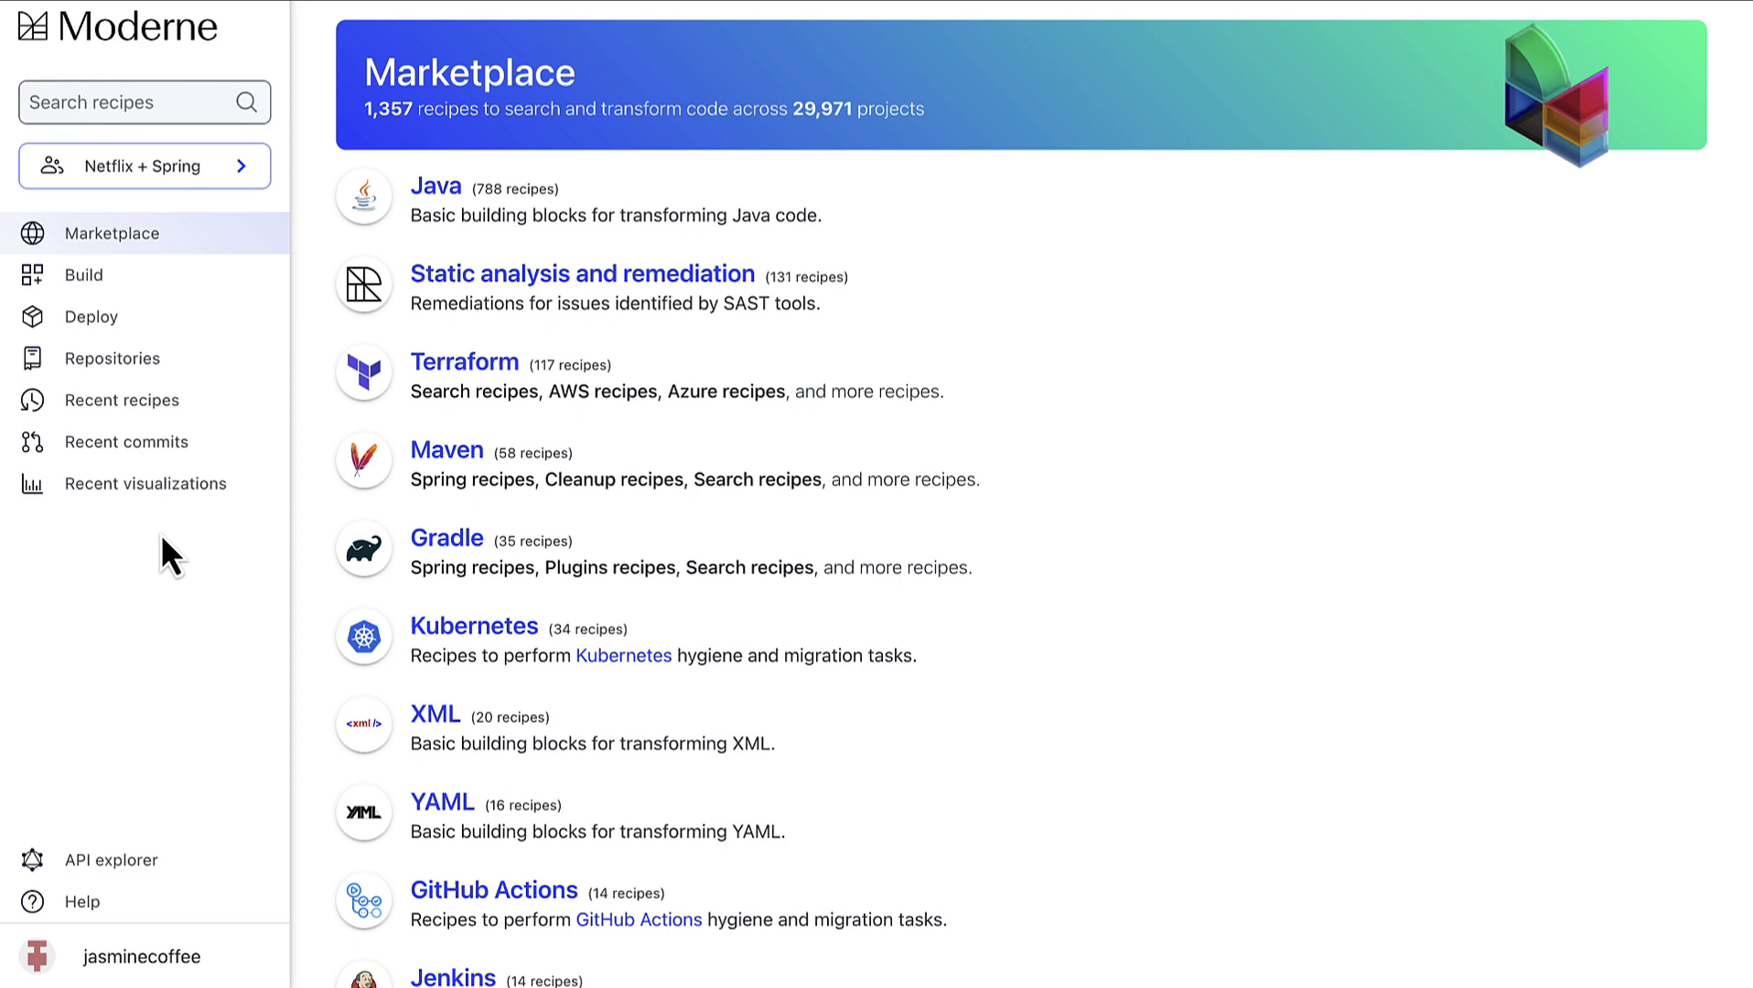
pyautogui.click(141, 956)
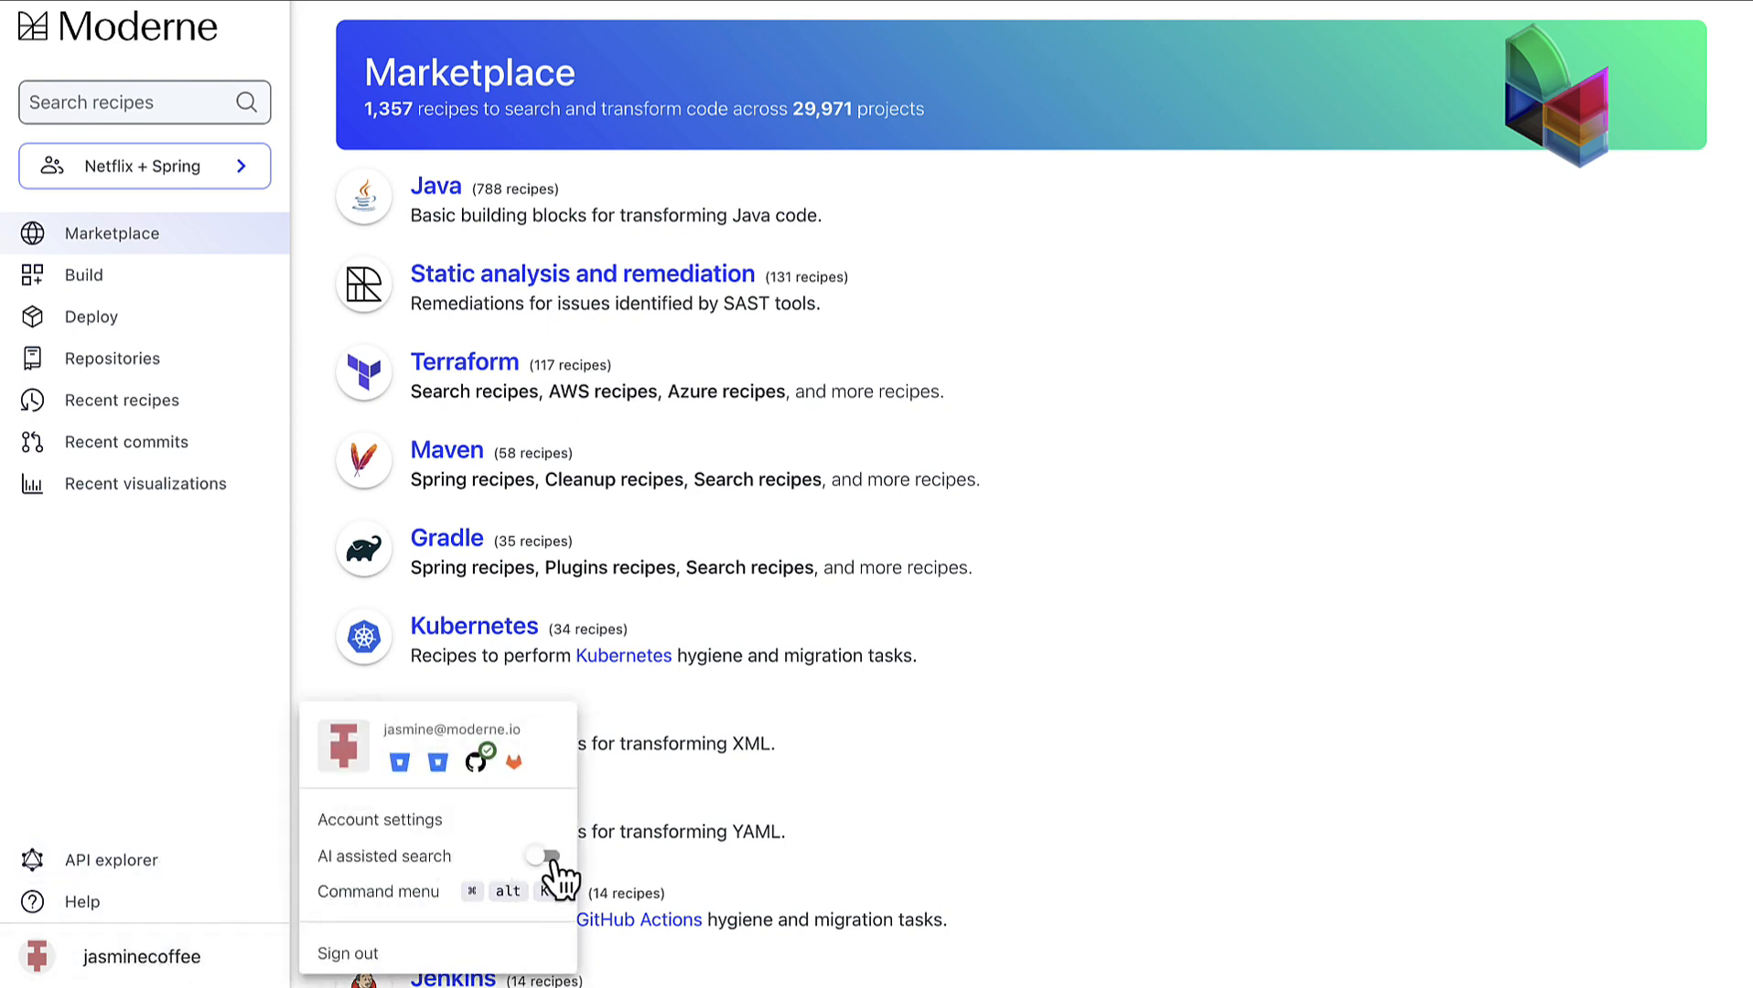
pyautogui.click(541, 858)
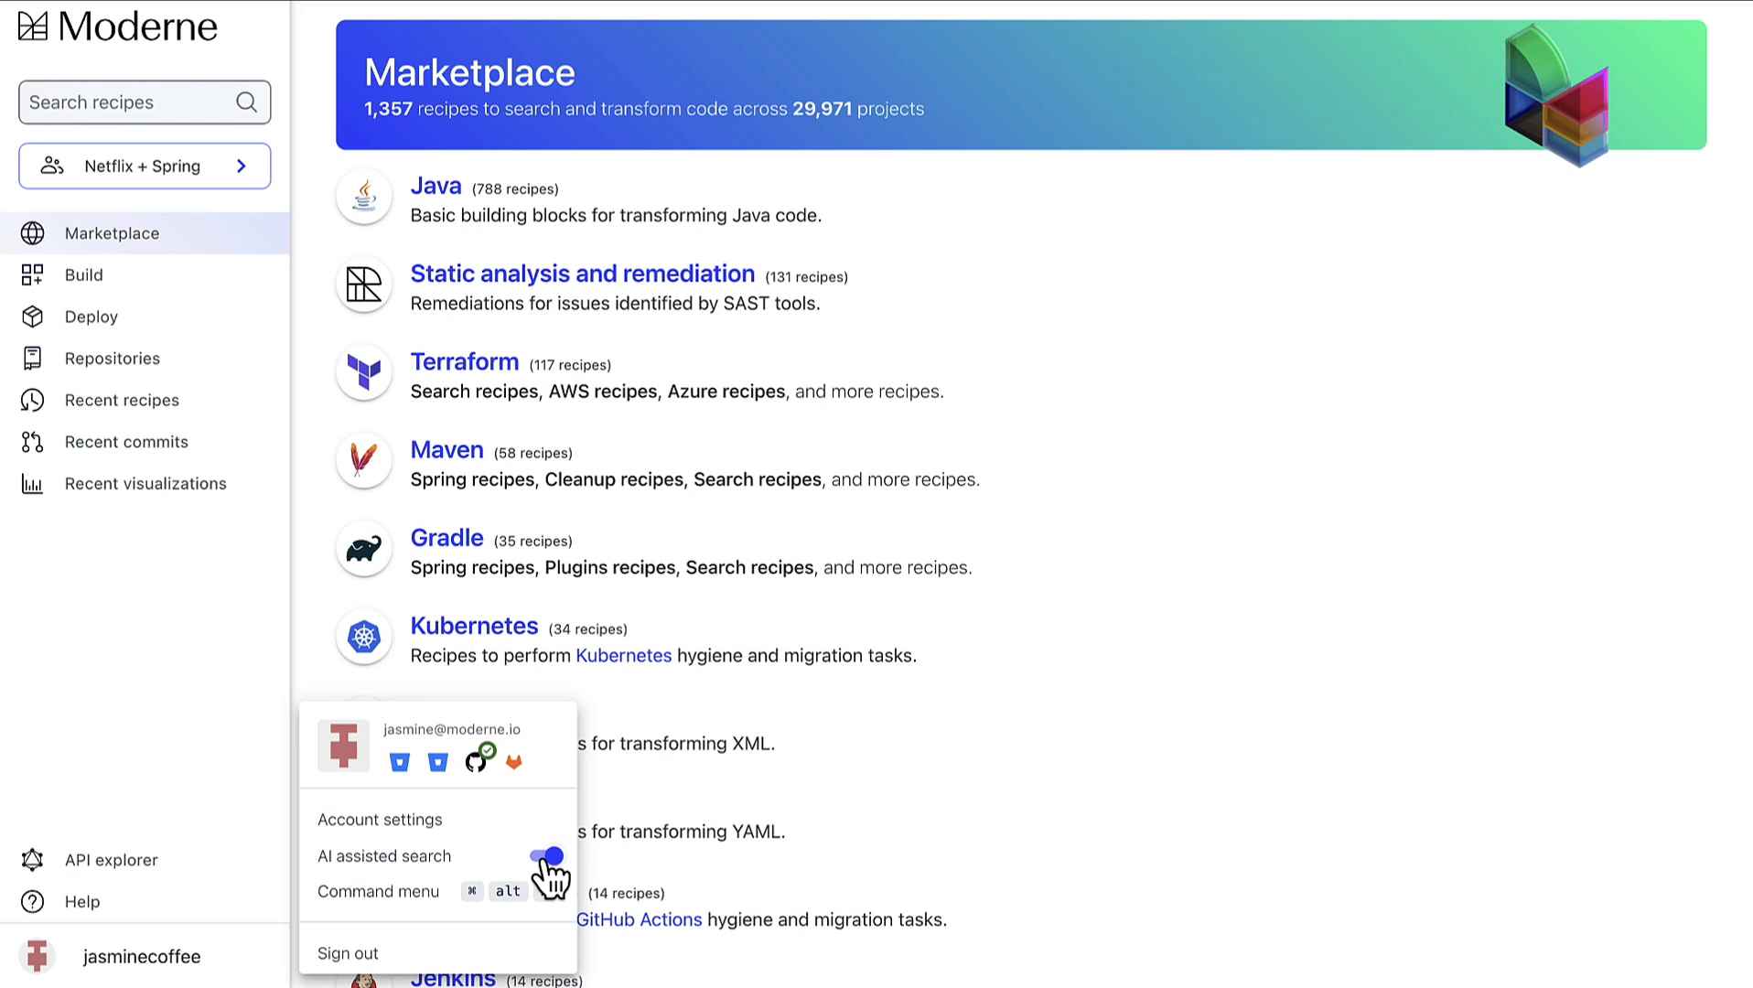
# Search recipes for 'comm' to list matches led by Kotlin Common Static Analysis.
pyautogui.click(123, 101)
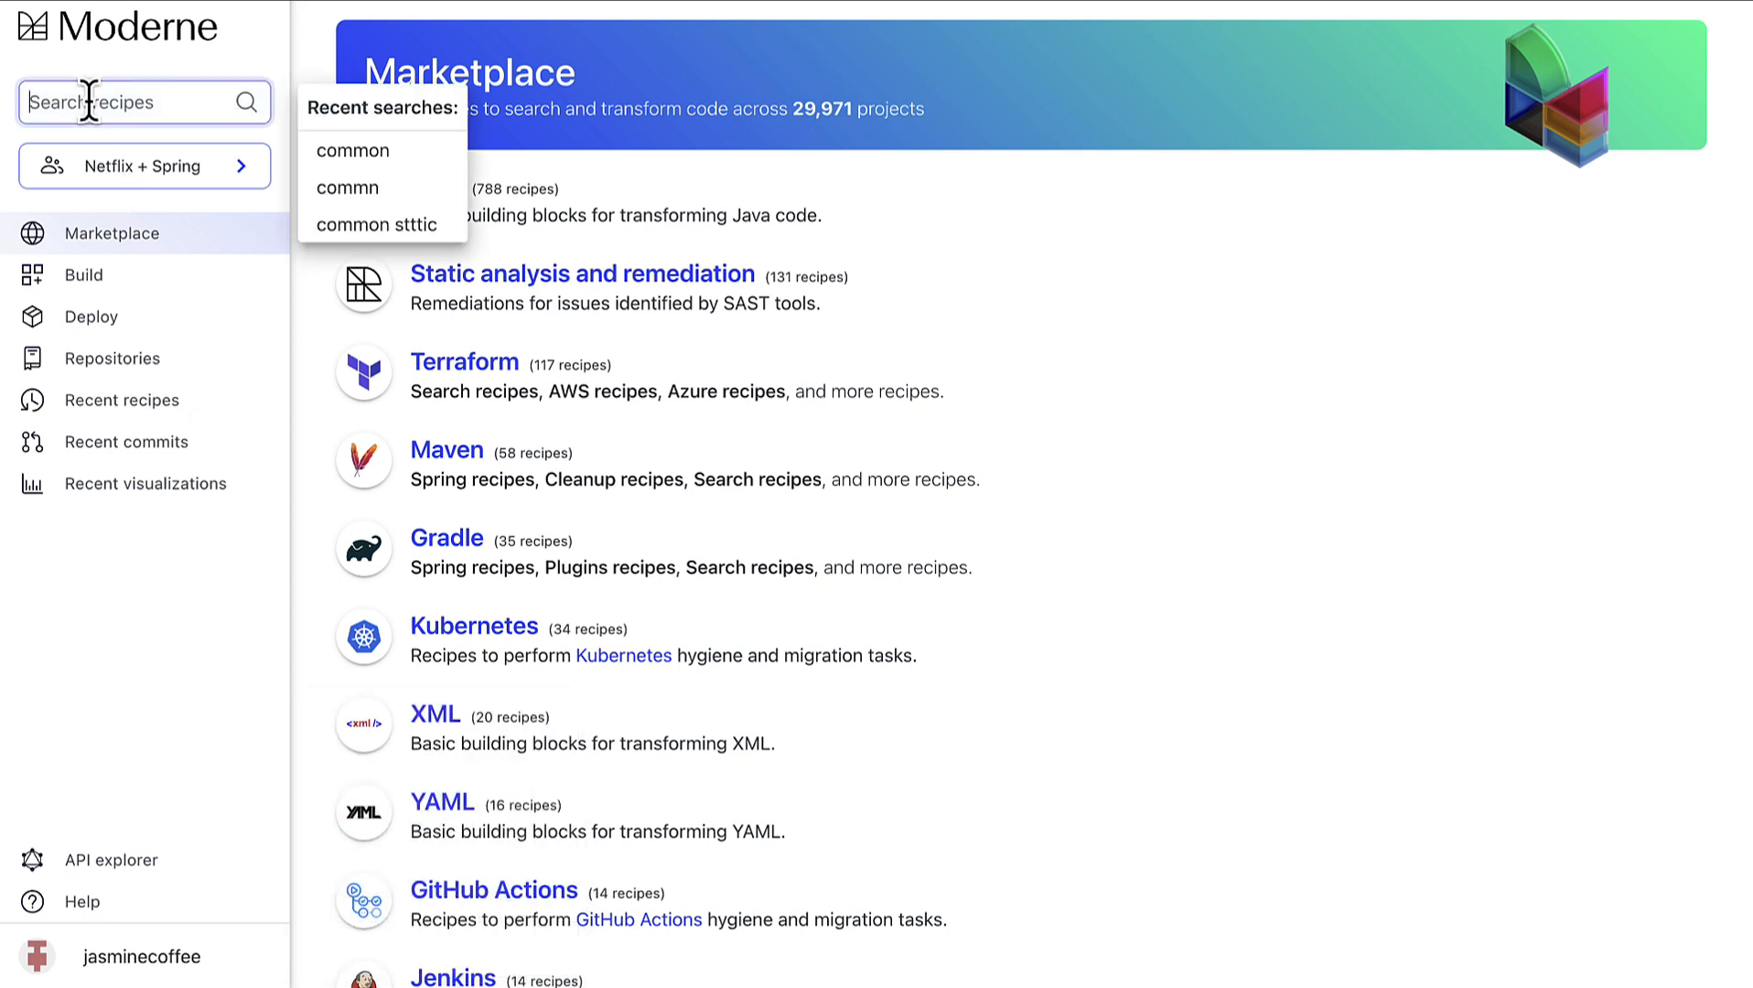
pyautogui.write('common')
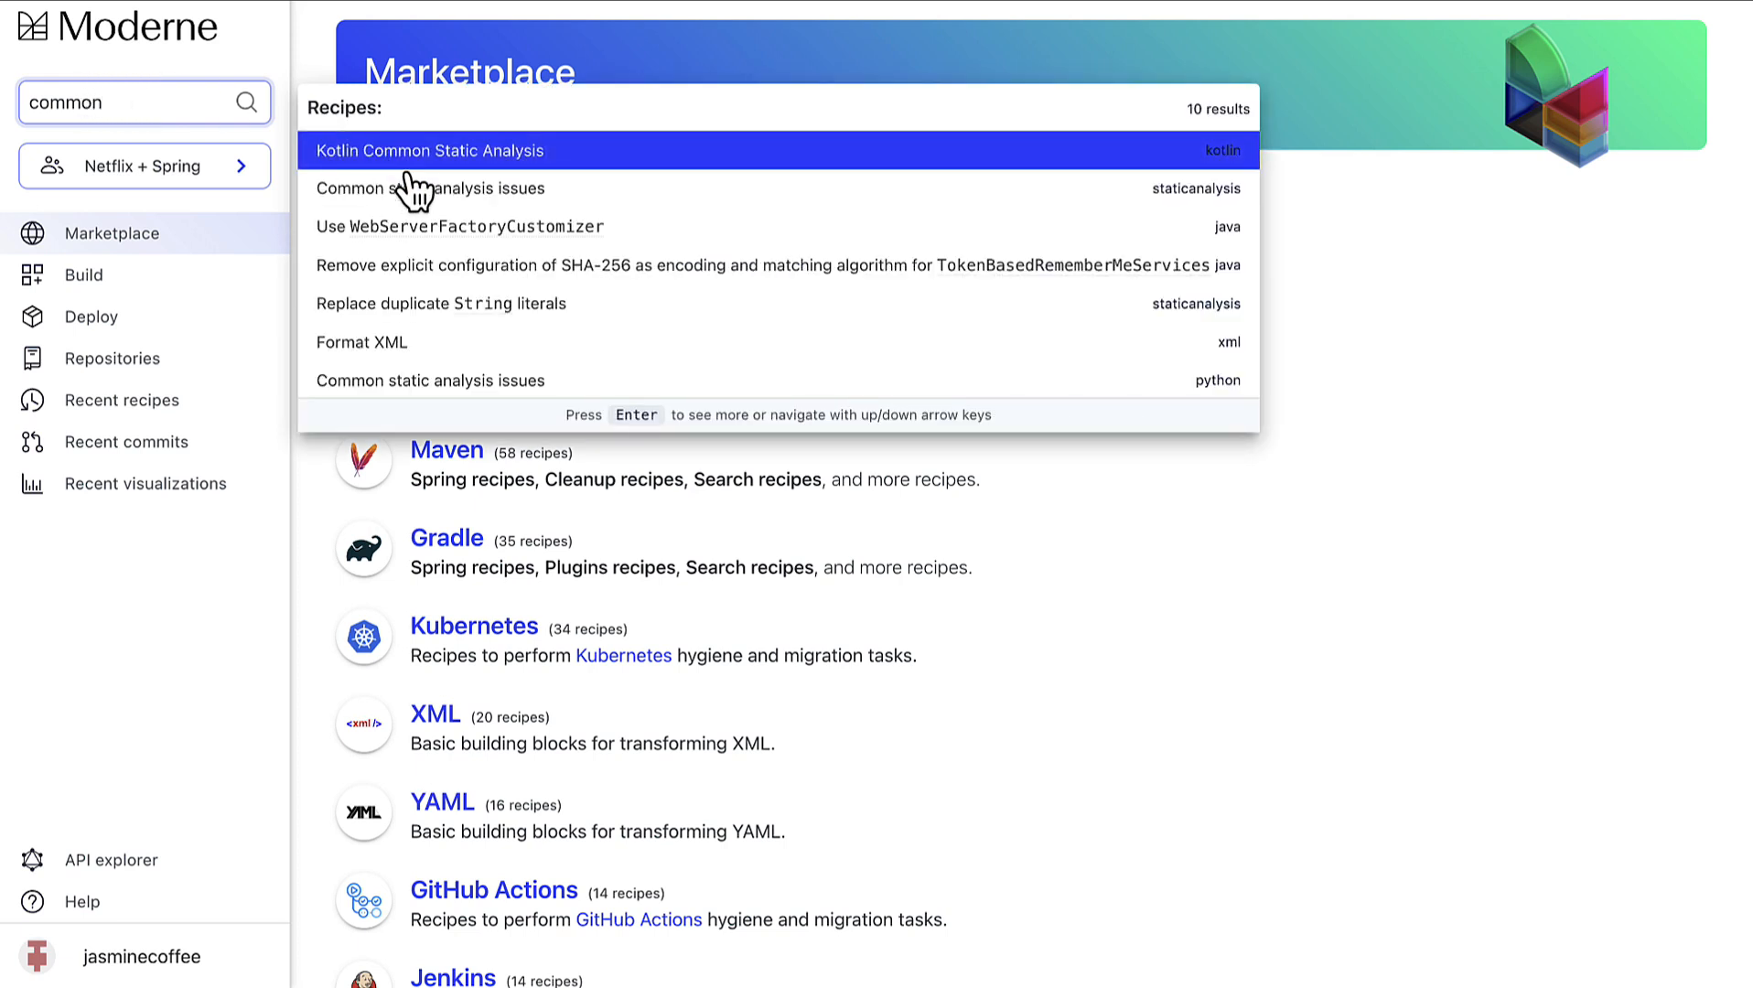
pyautogui.moveTo(428, 188)
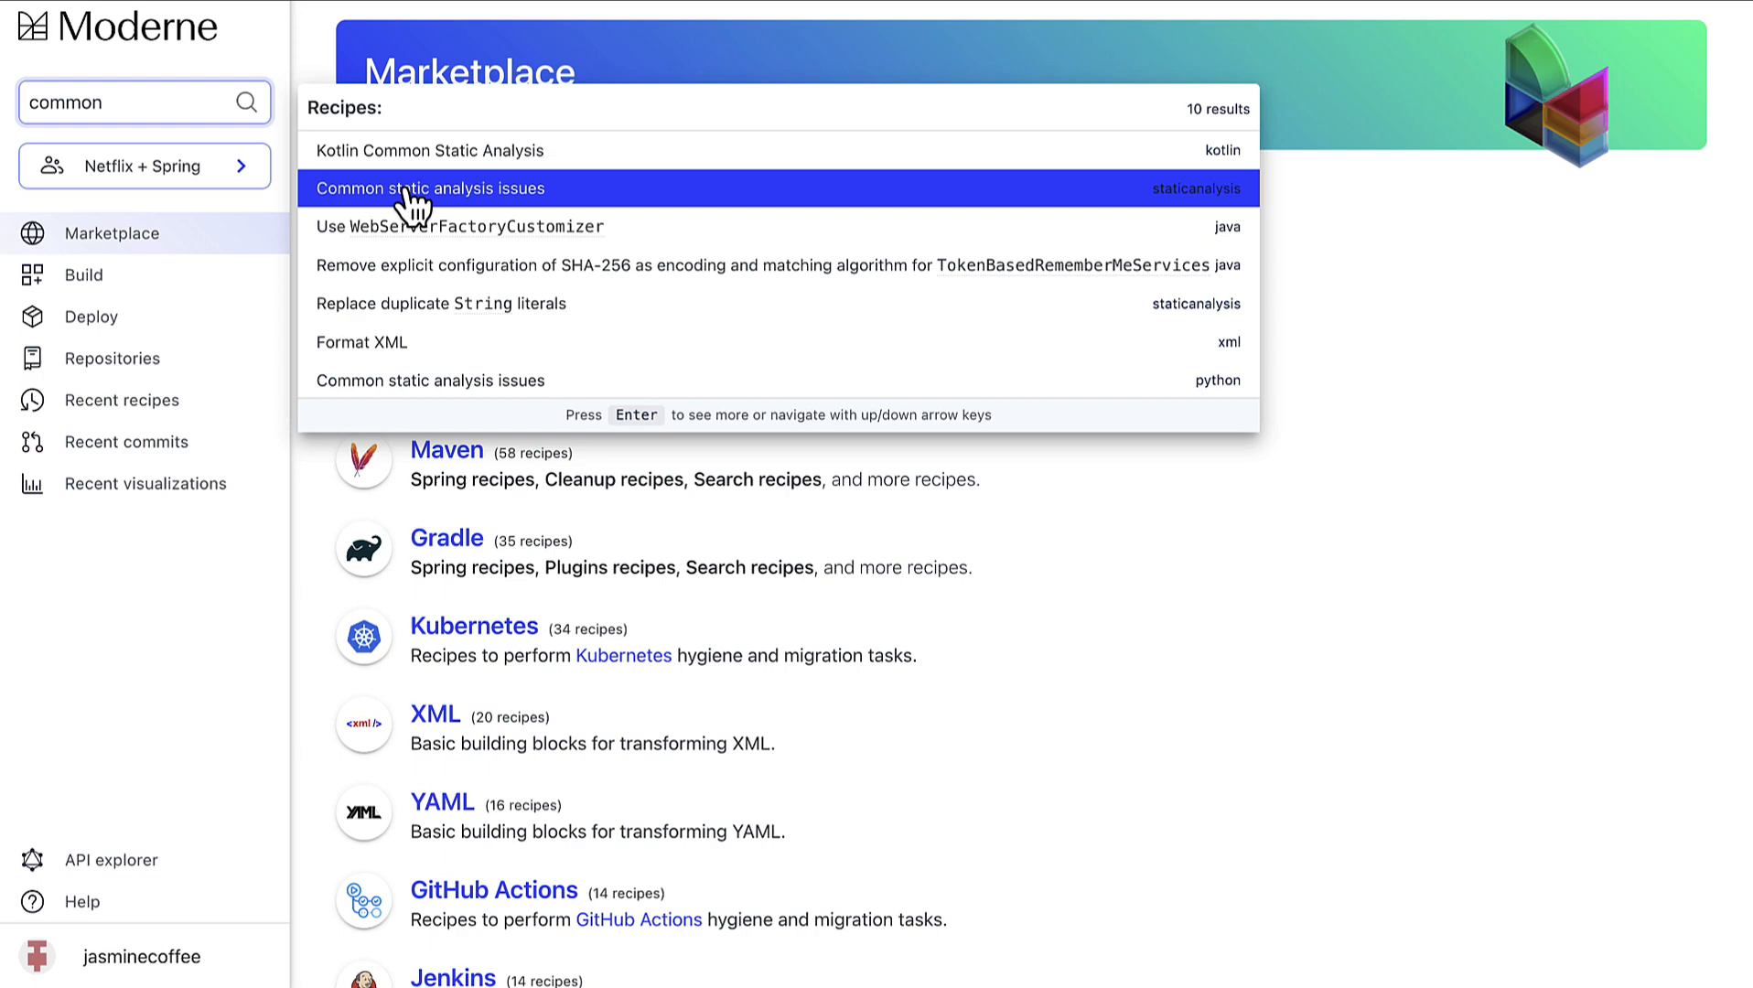
# Open Common static analysis issues and scroll through its included recipe list.
pyautogui.click(429, 188)
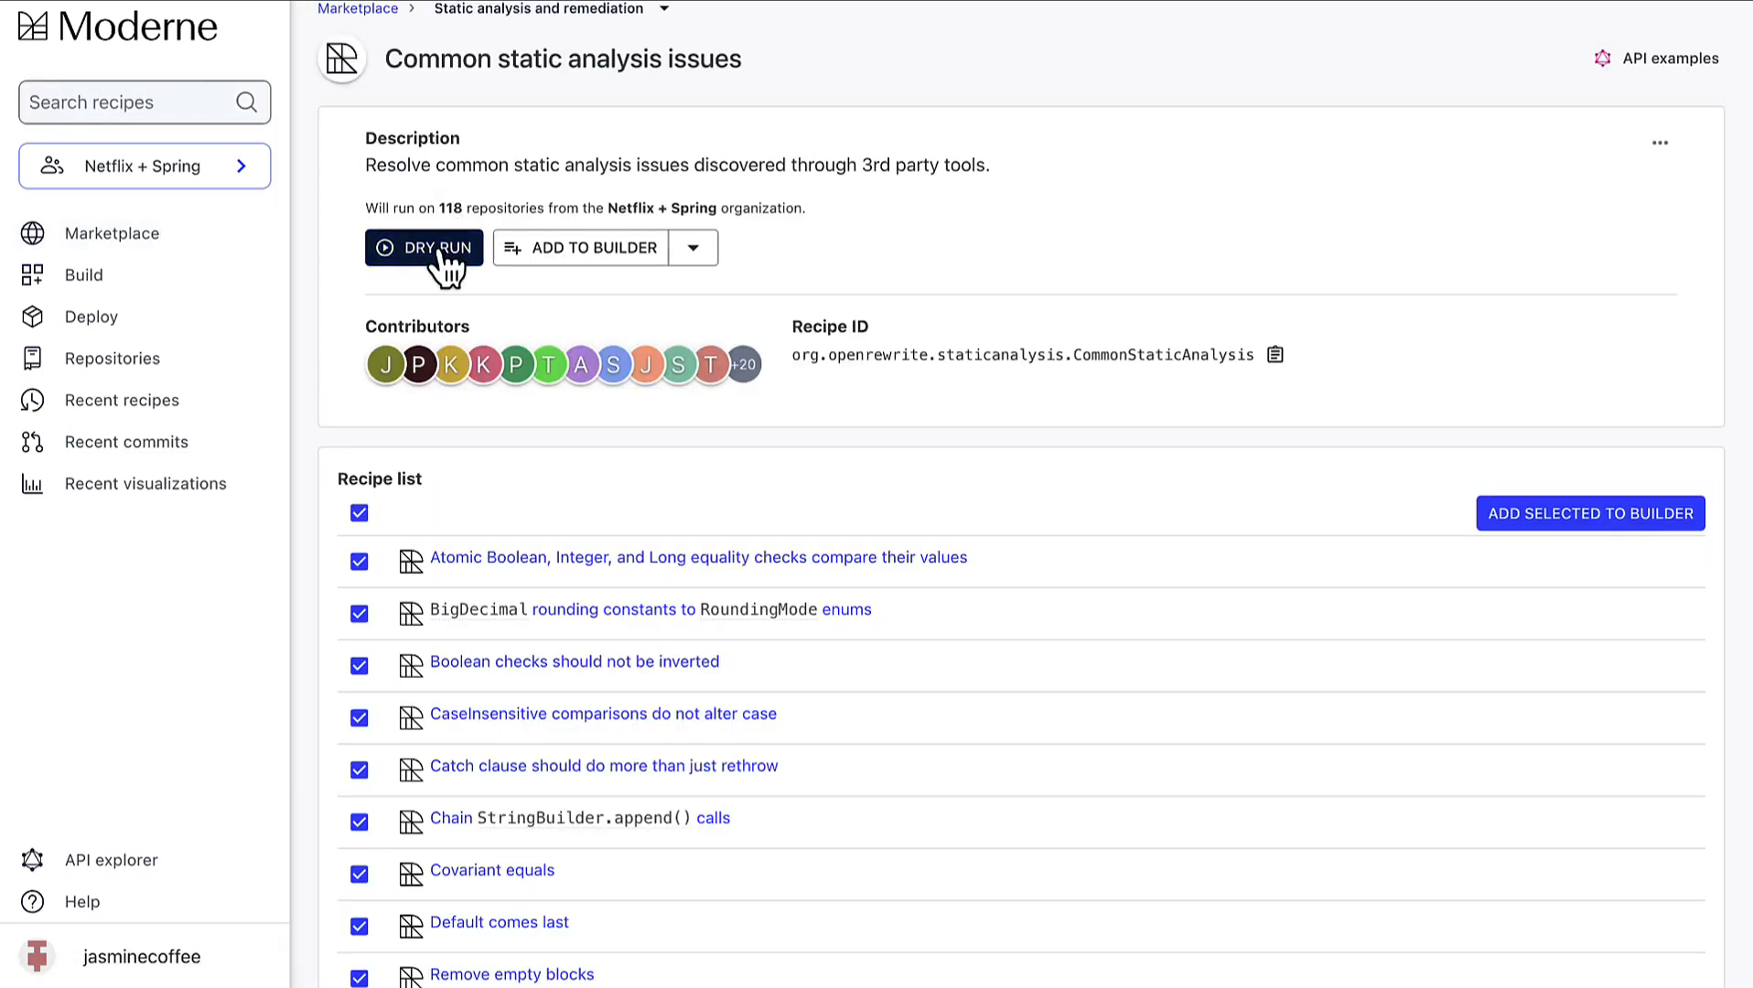
pyautogui.scroll(-3)
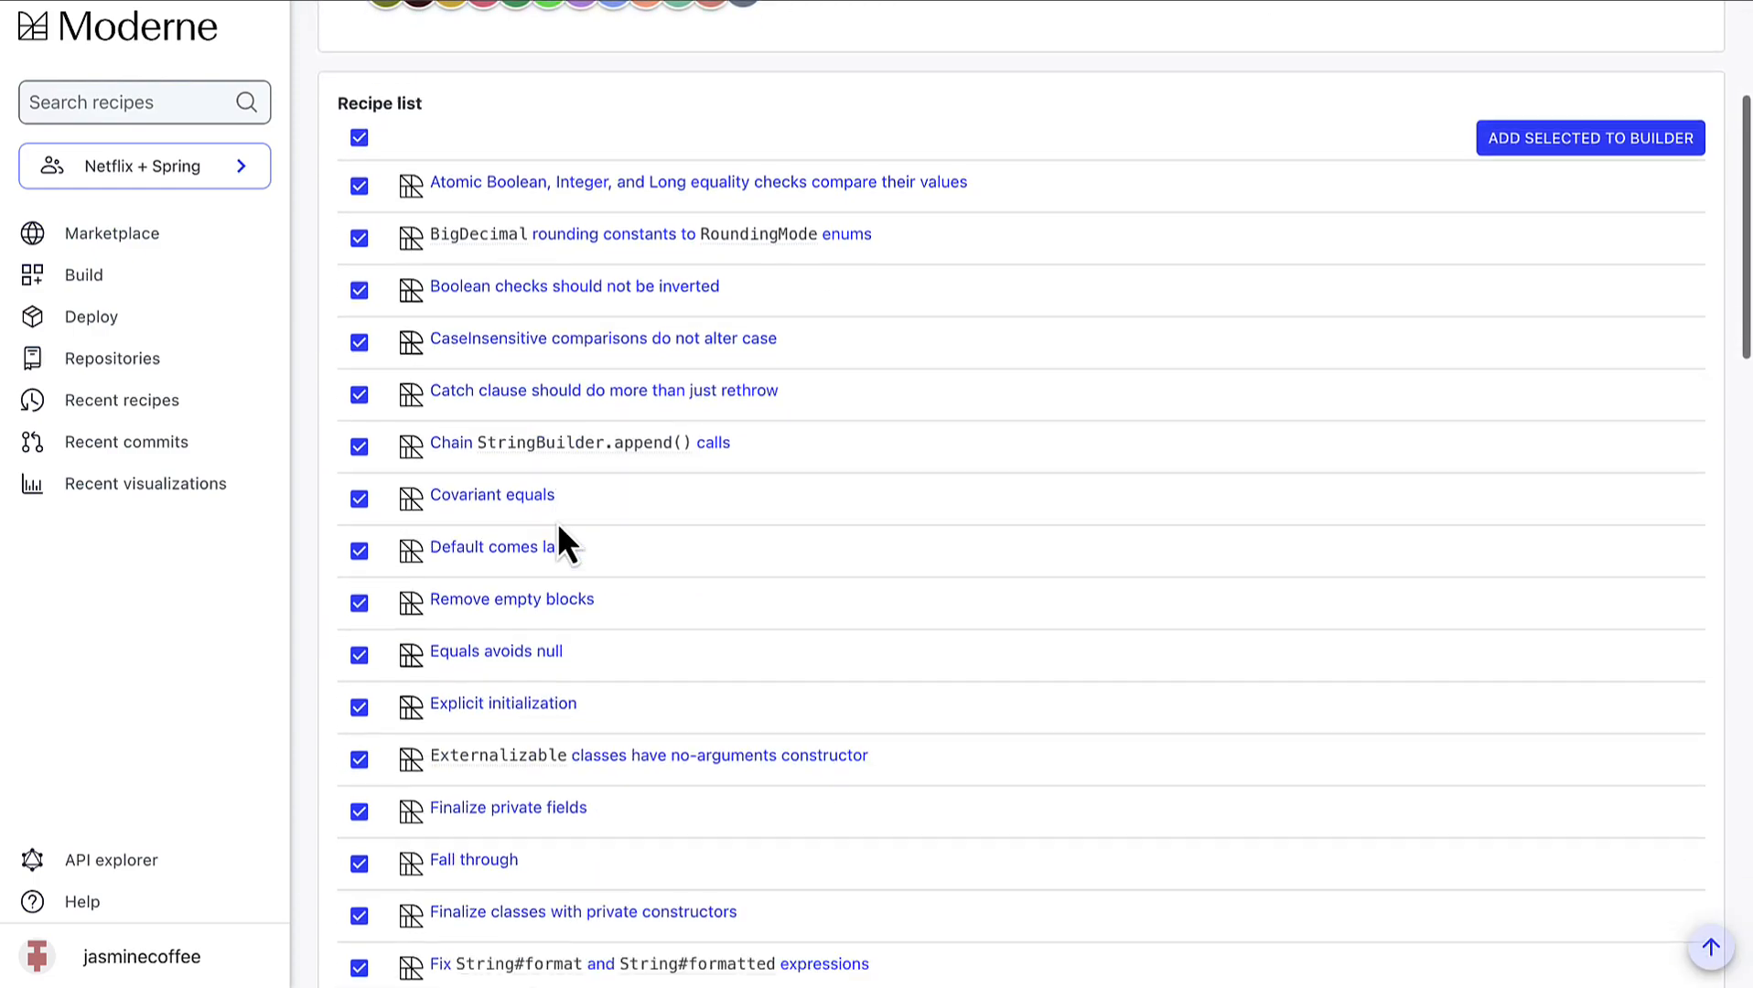
pyautogui.scroll(-3)
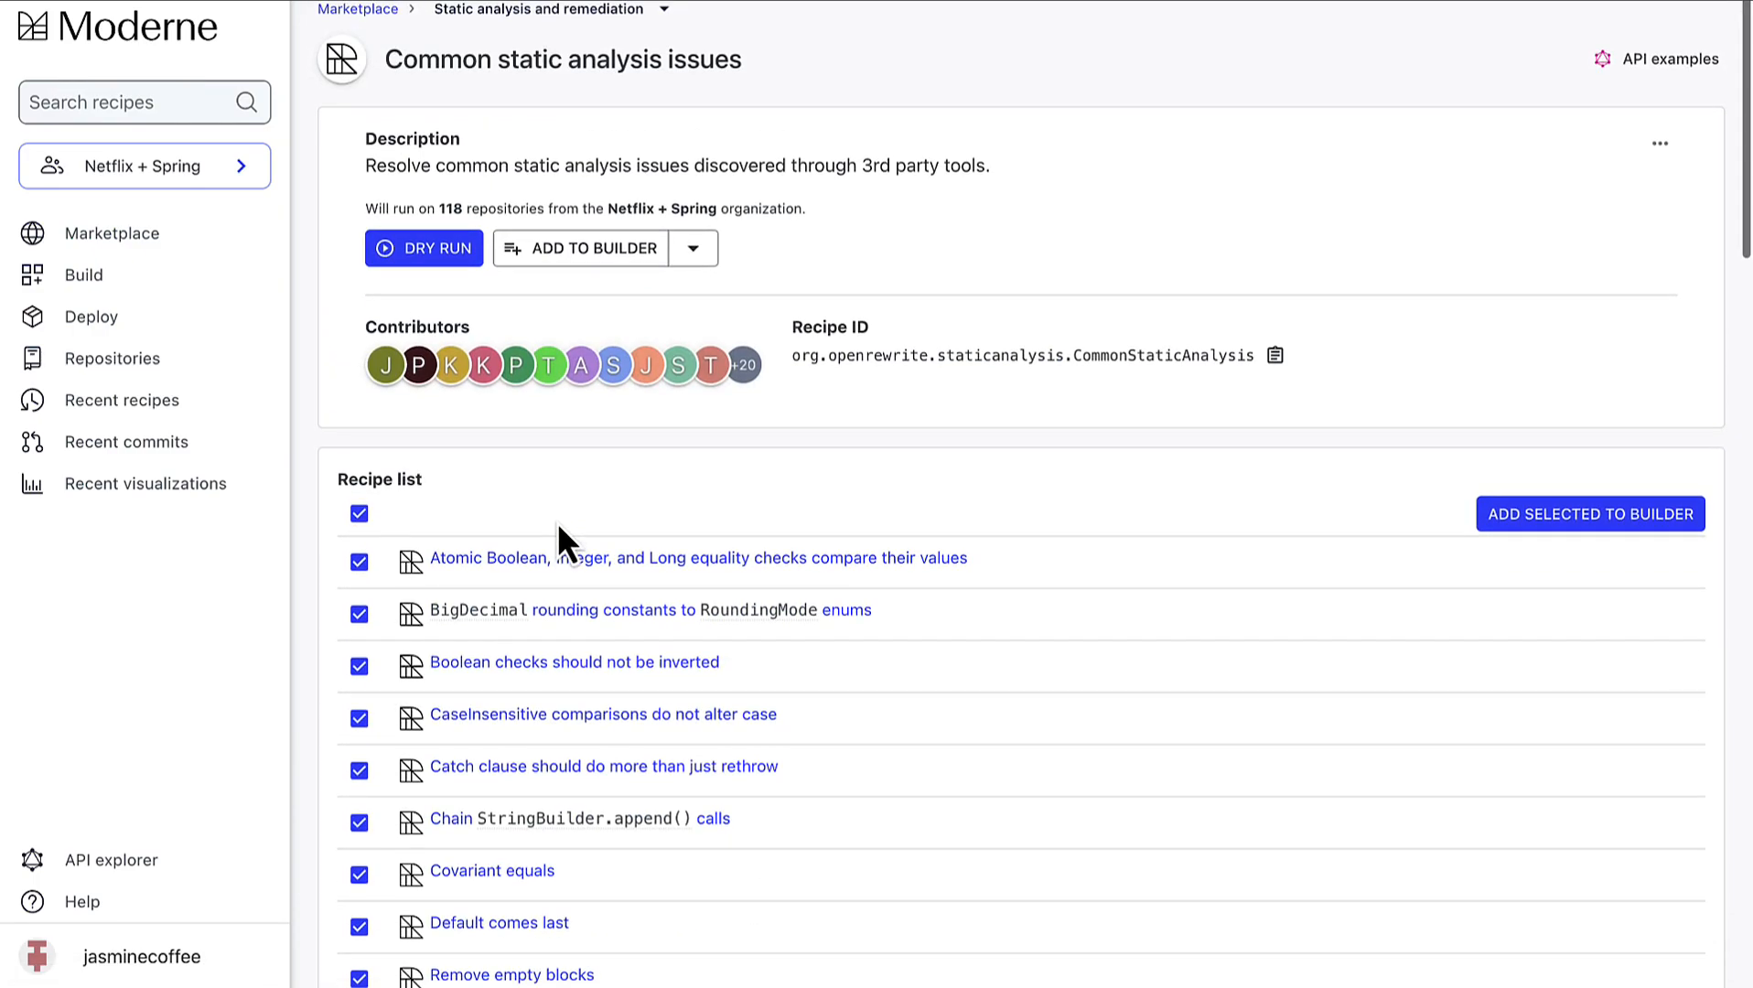
# Start a dry run and watch its Summary reach 117 of 118 repositories.
pyautogui.click(423, 247)
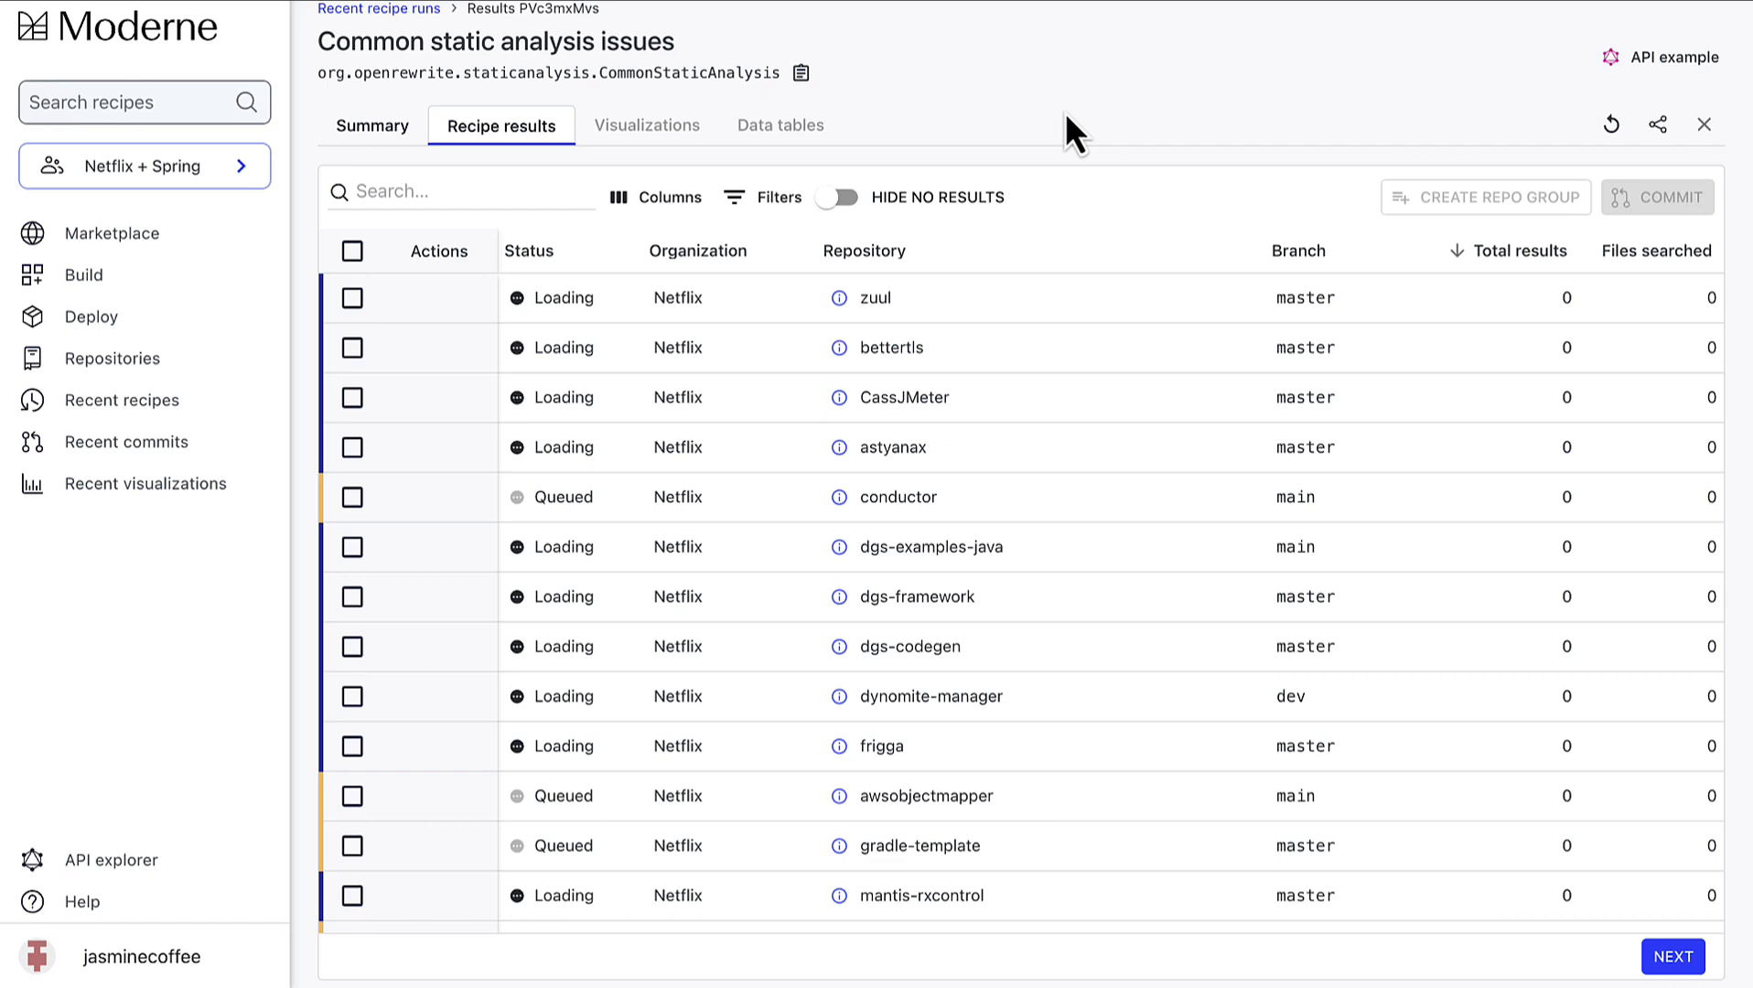
pyautogui.click(372, 125)
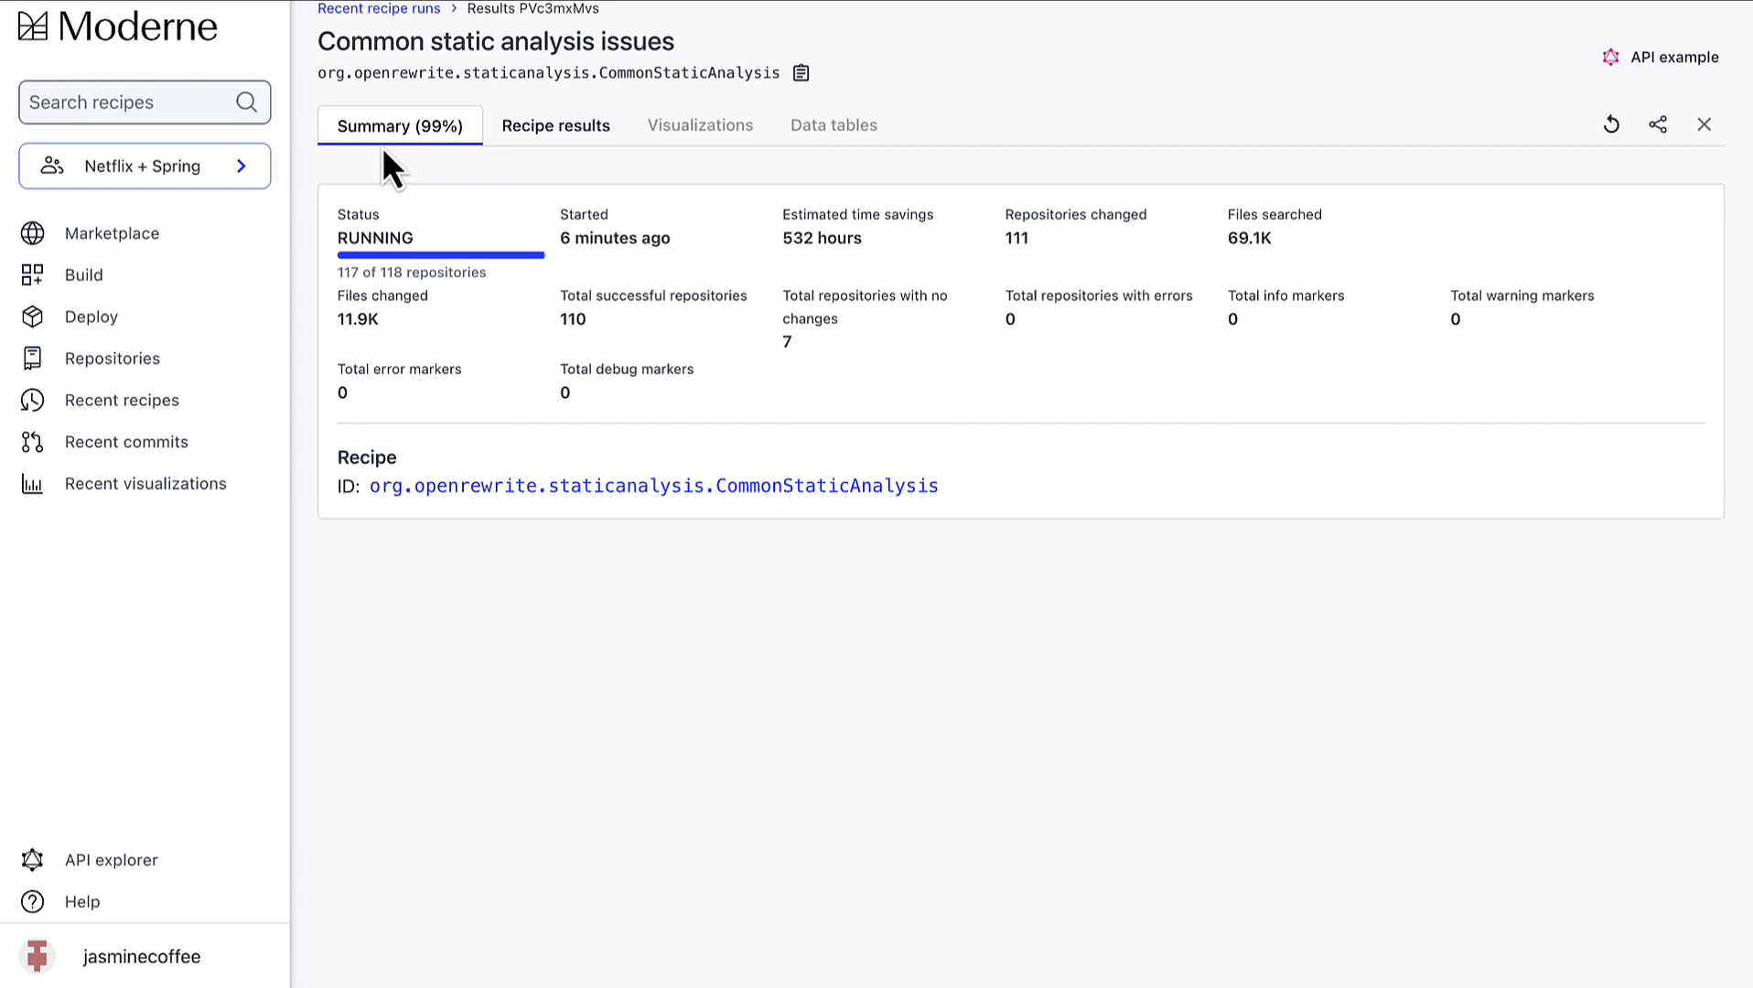
# Review the hollow repository's proposed diff from Recipe results, then close it.
pyautogui.click(554, 124)
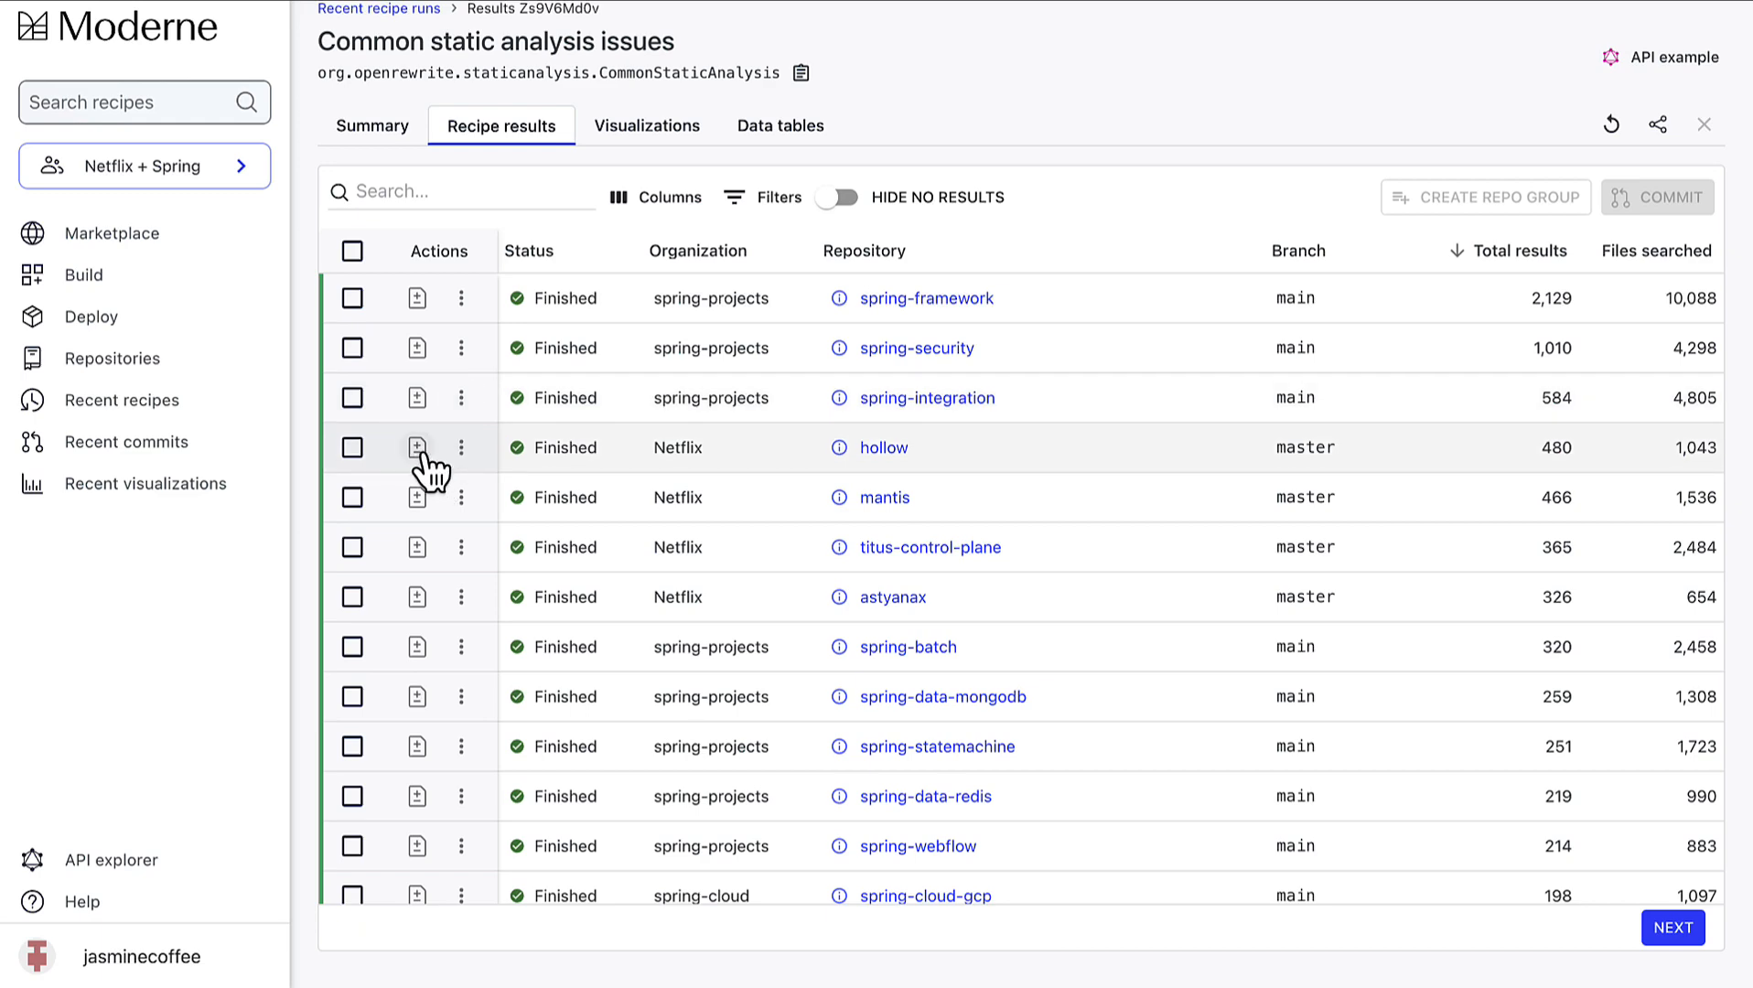
pyautogui.click(417, 447)
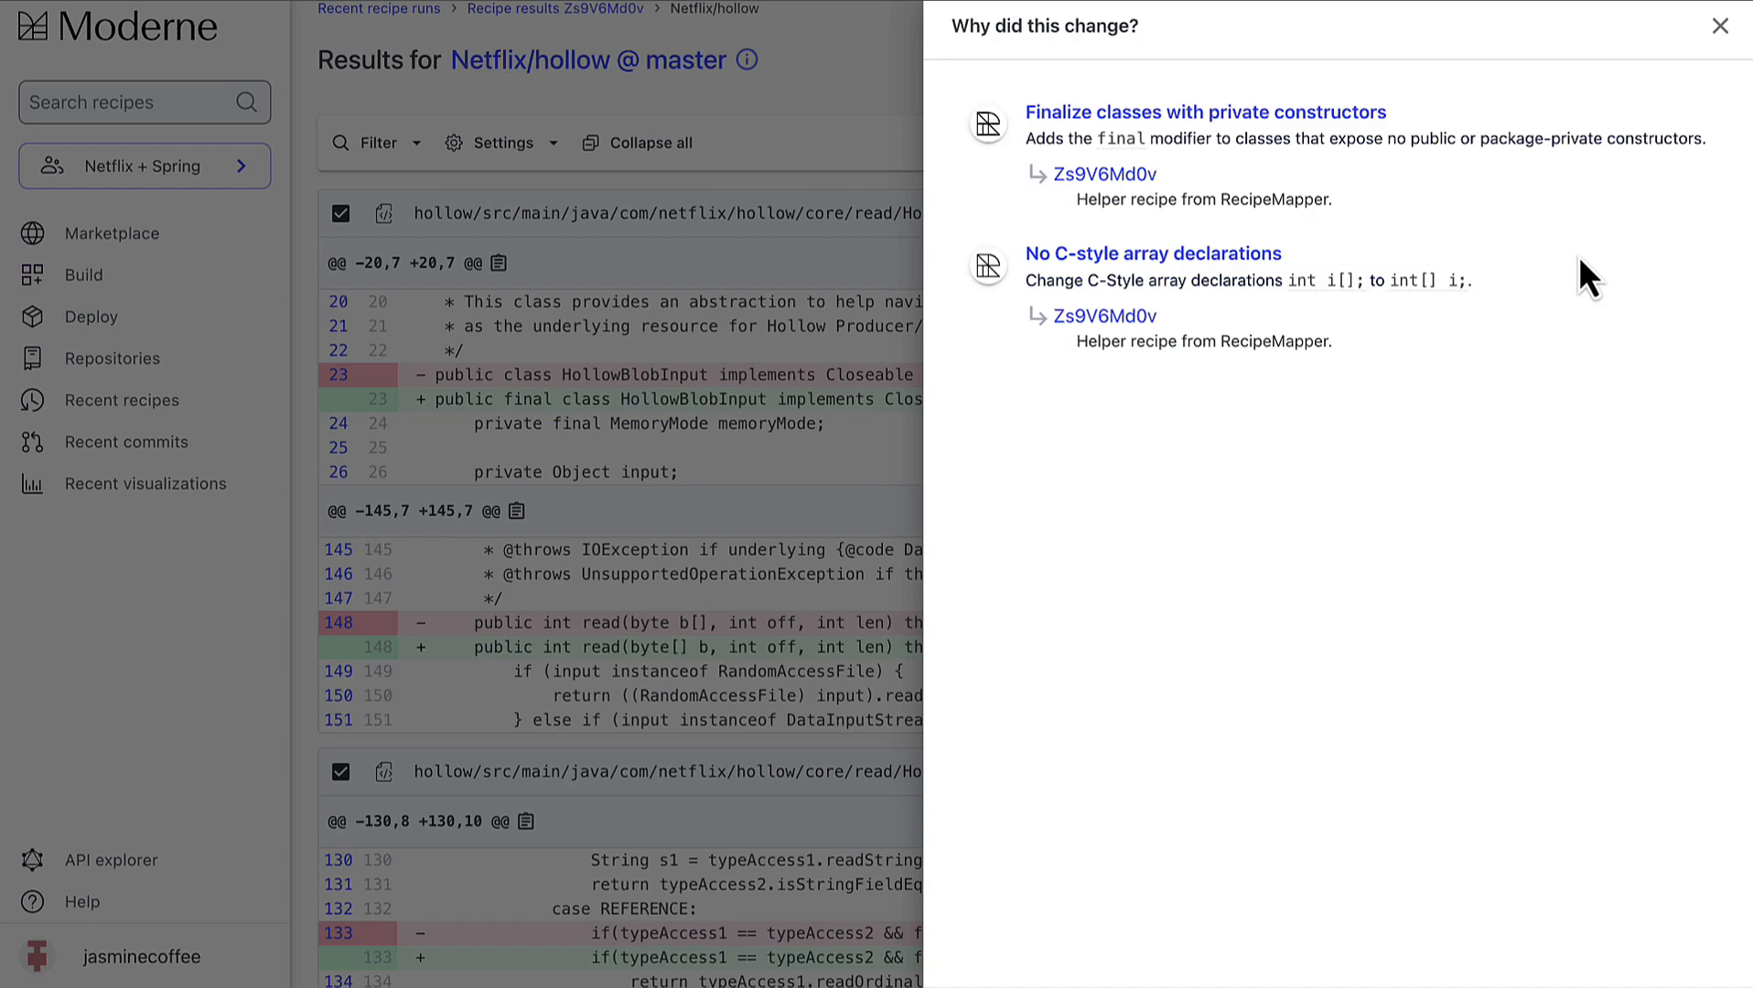
pyautogui.click(1720, 26)
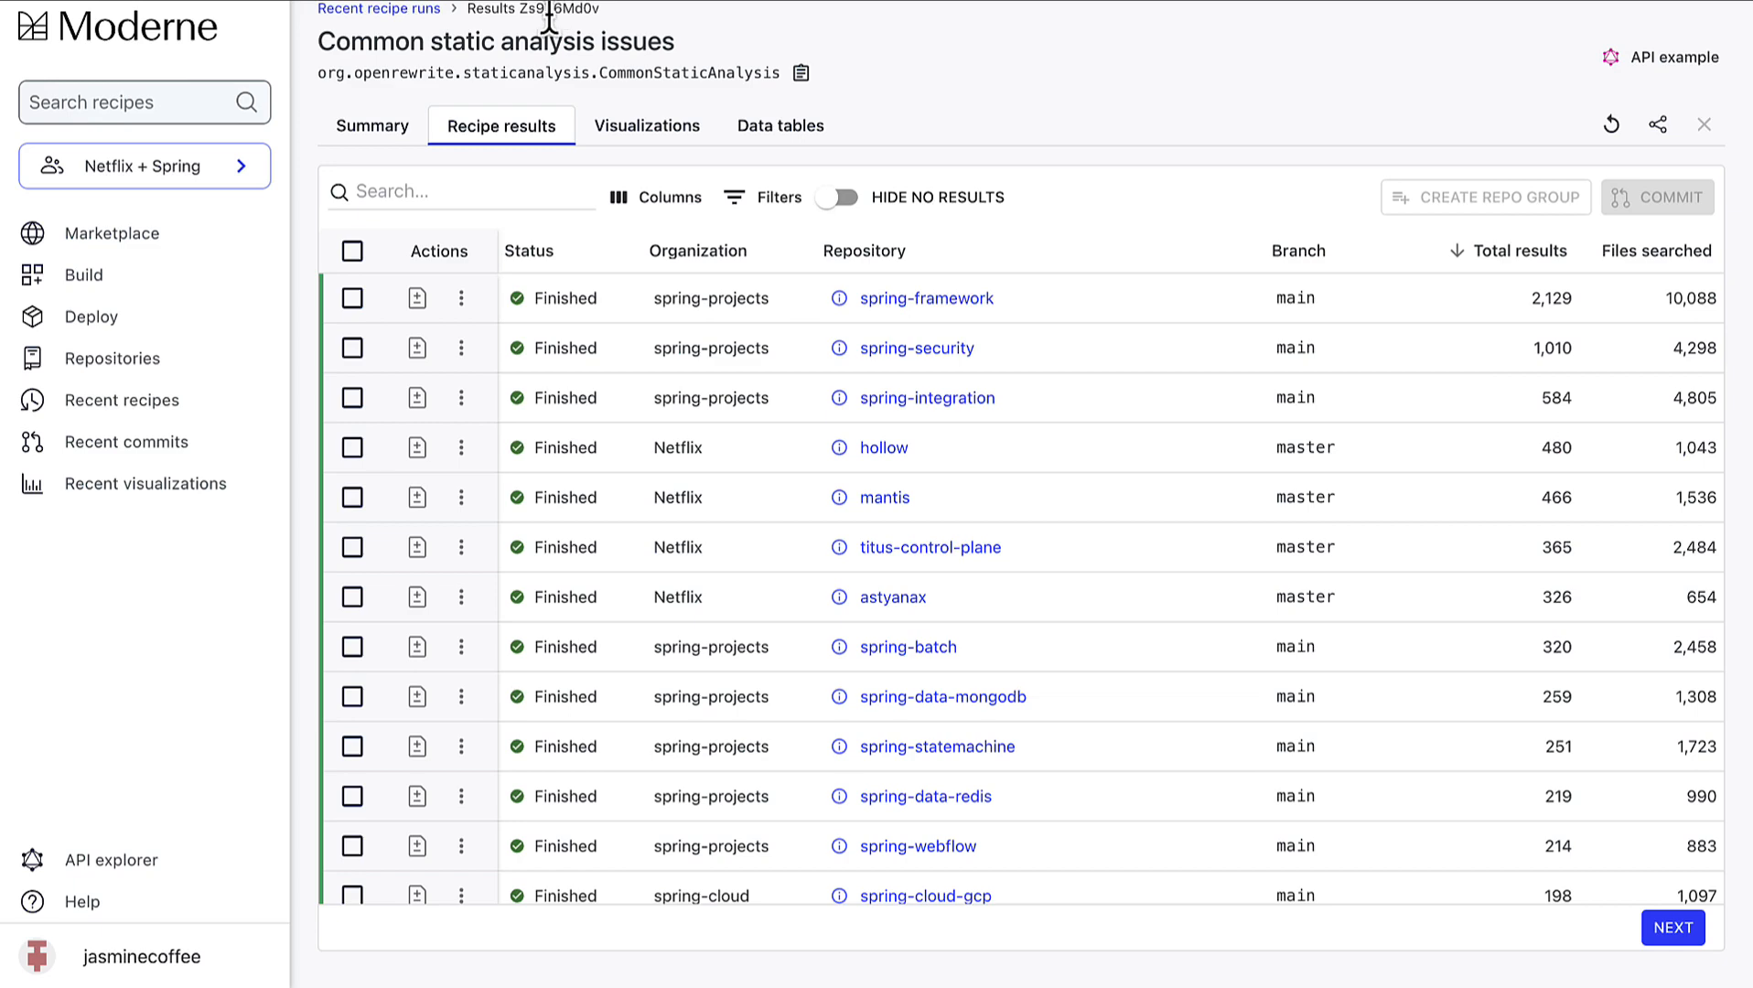
# Select all repositories and commit their changes using the Commit directly strategy.
pyautogui.click(351, 248)
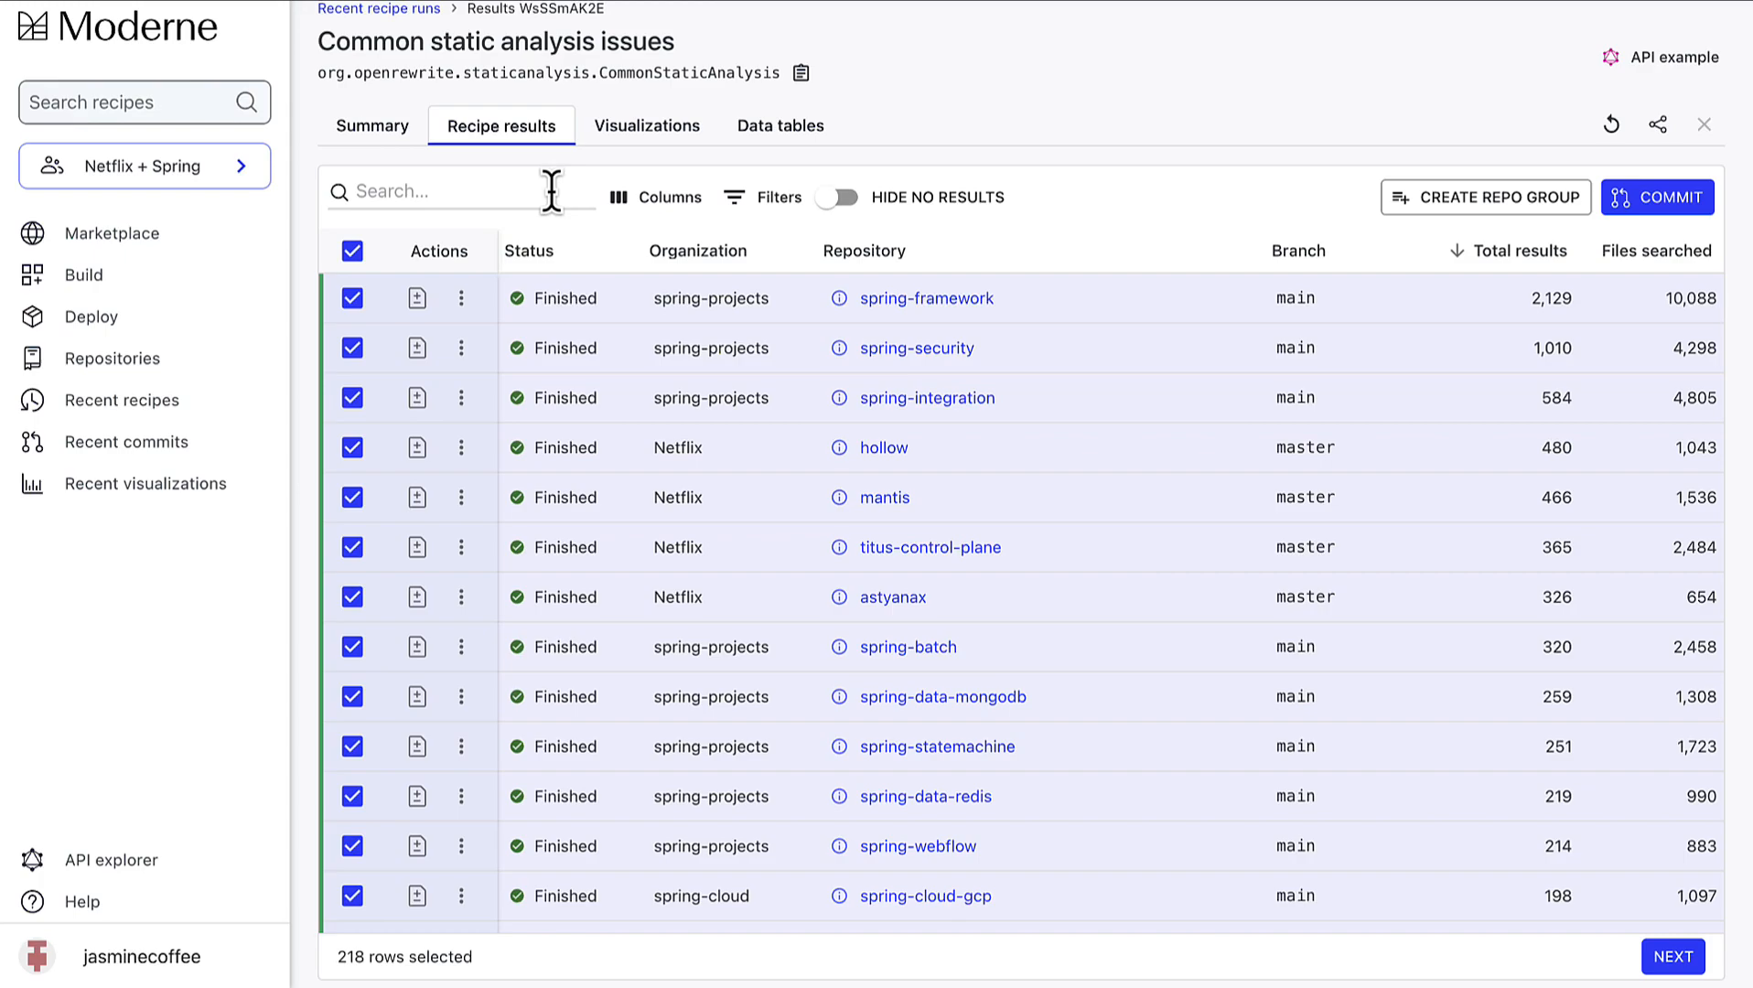
pyautogui.click(1658, 197)
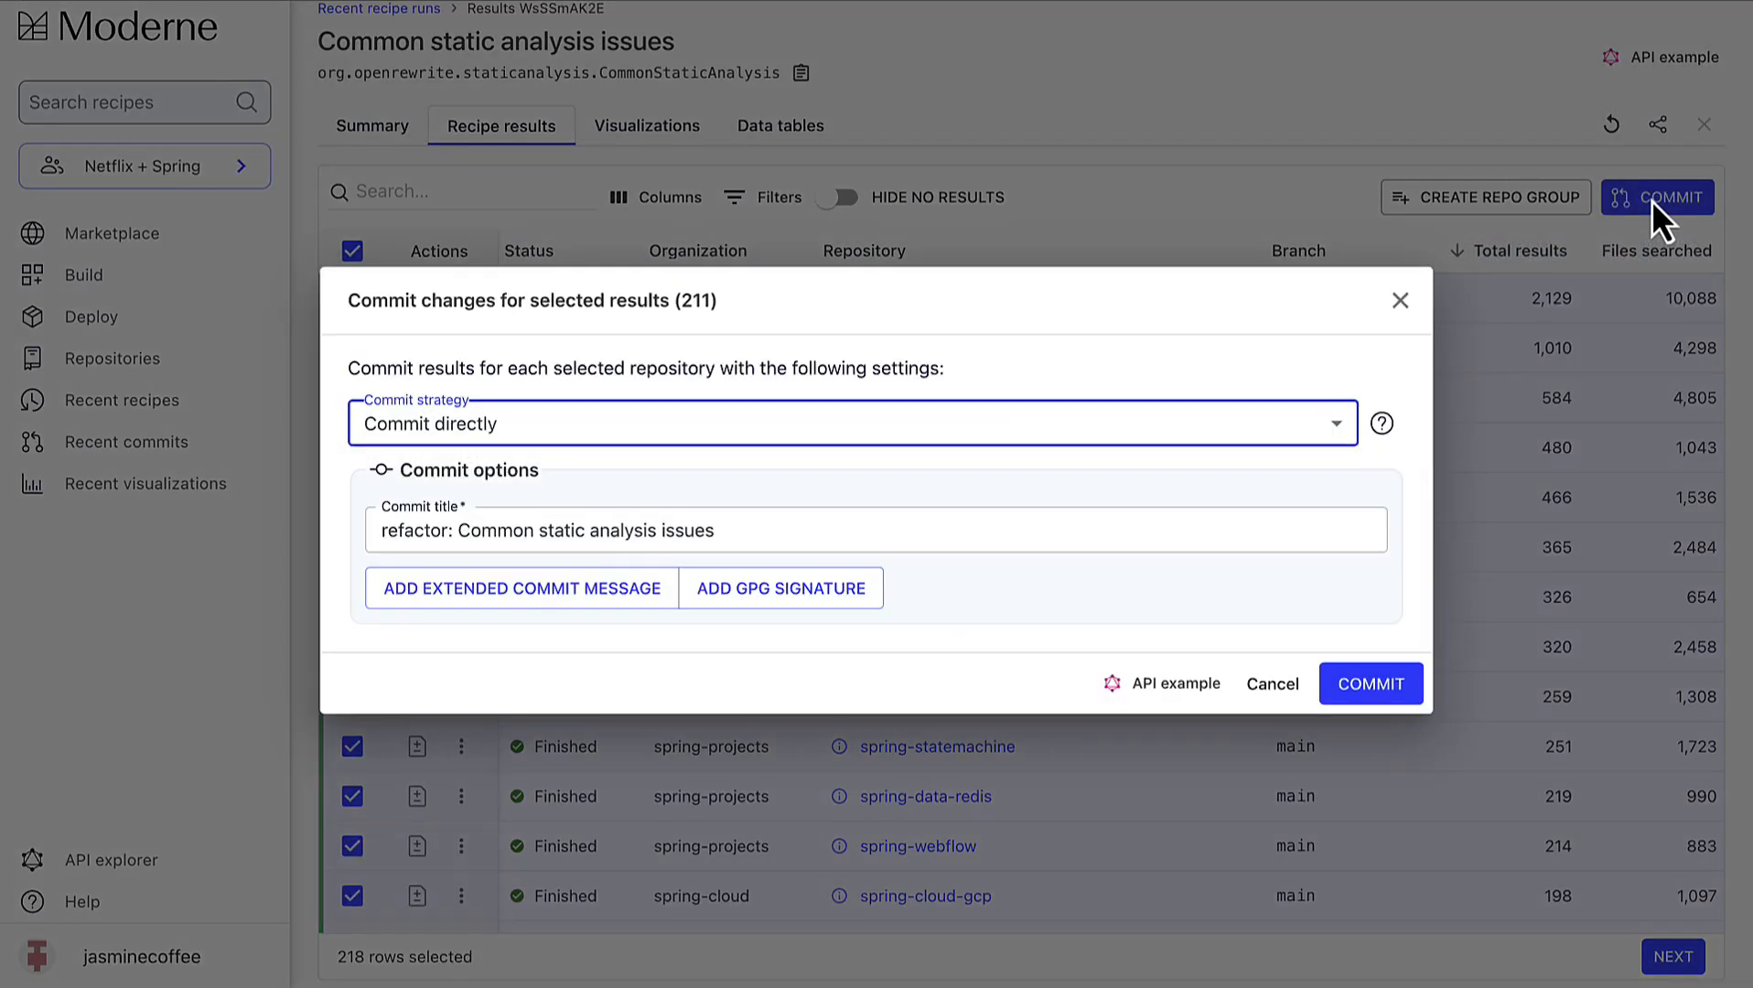
pyautogui.moveTo(1352, 435)
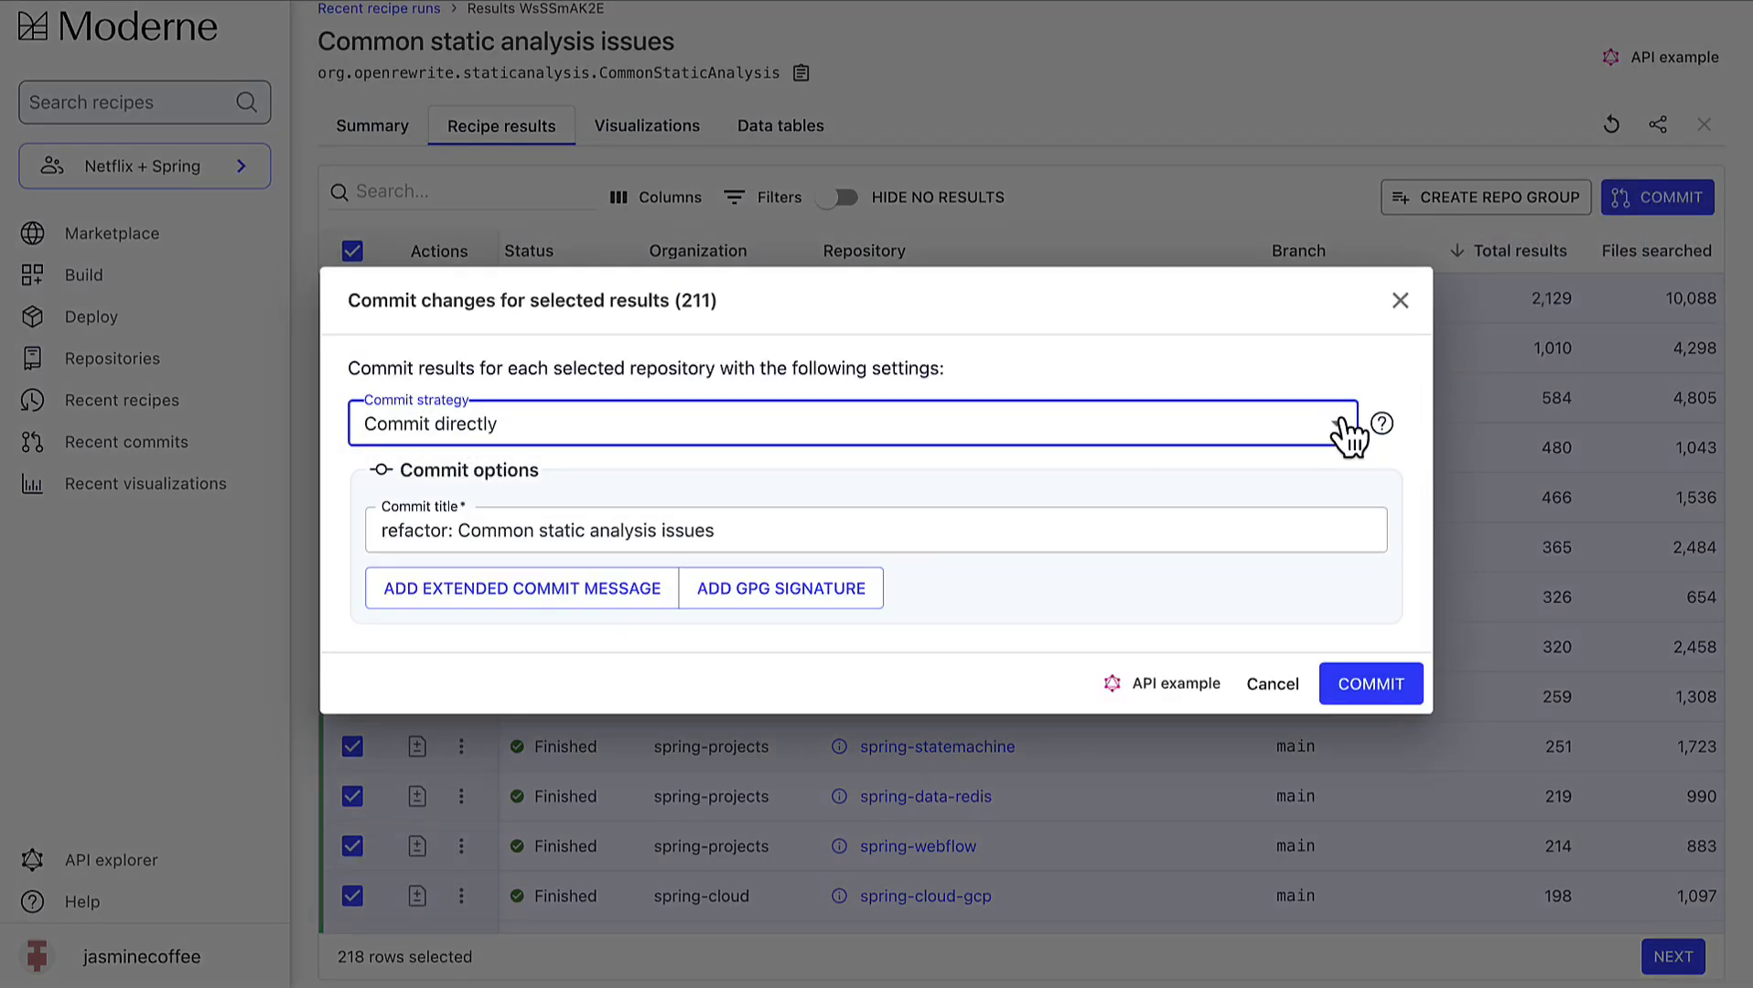
pyautogui.click(872, 423)
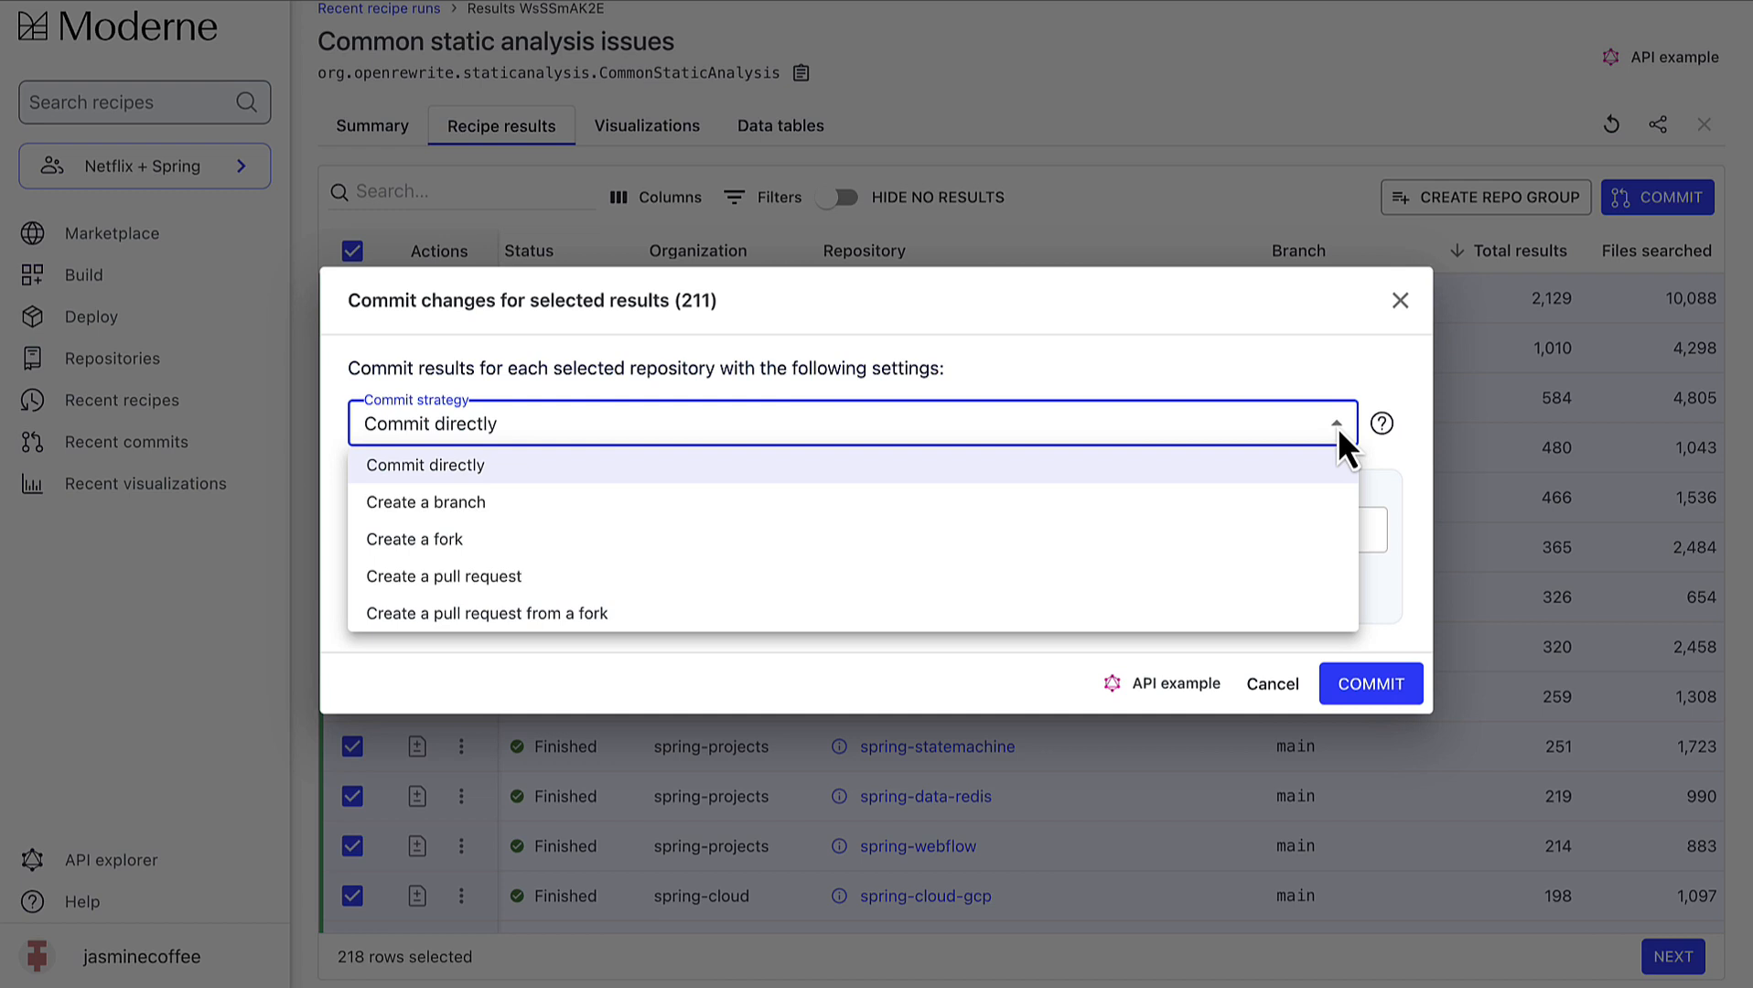
pyautogui.click(423, 465)
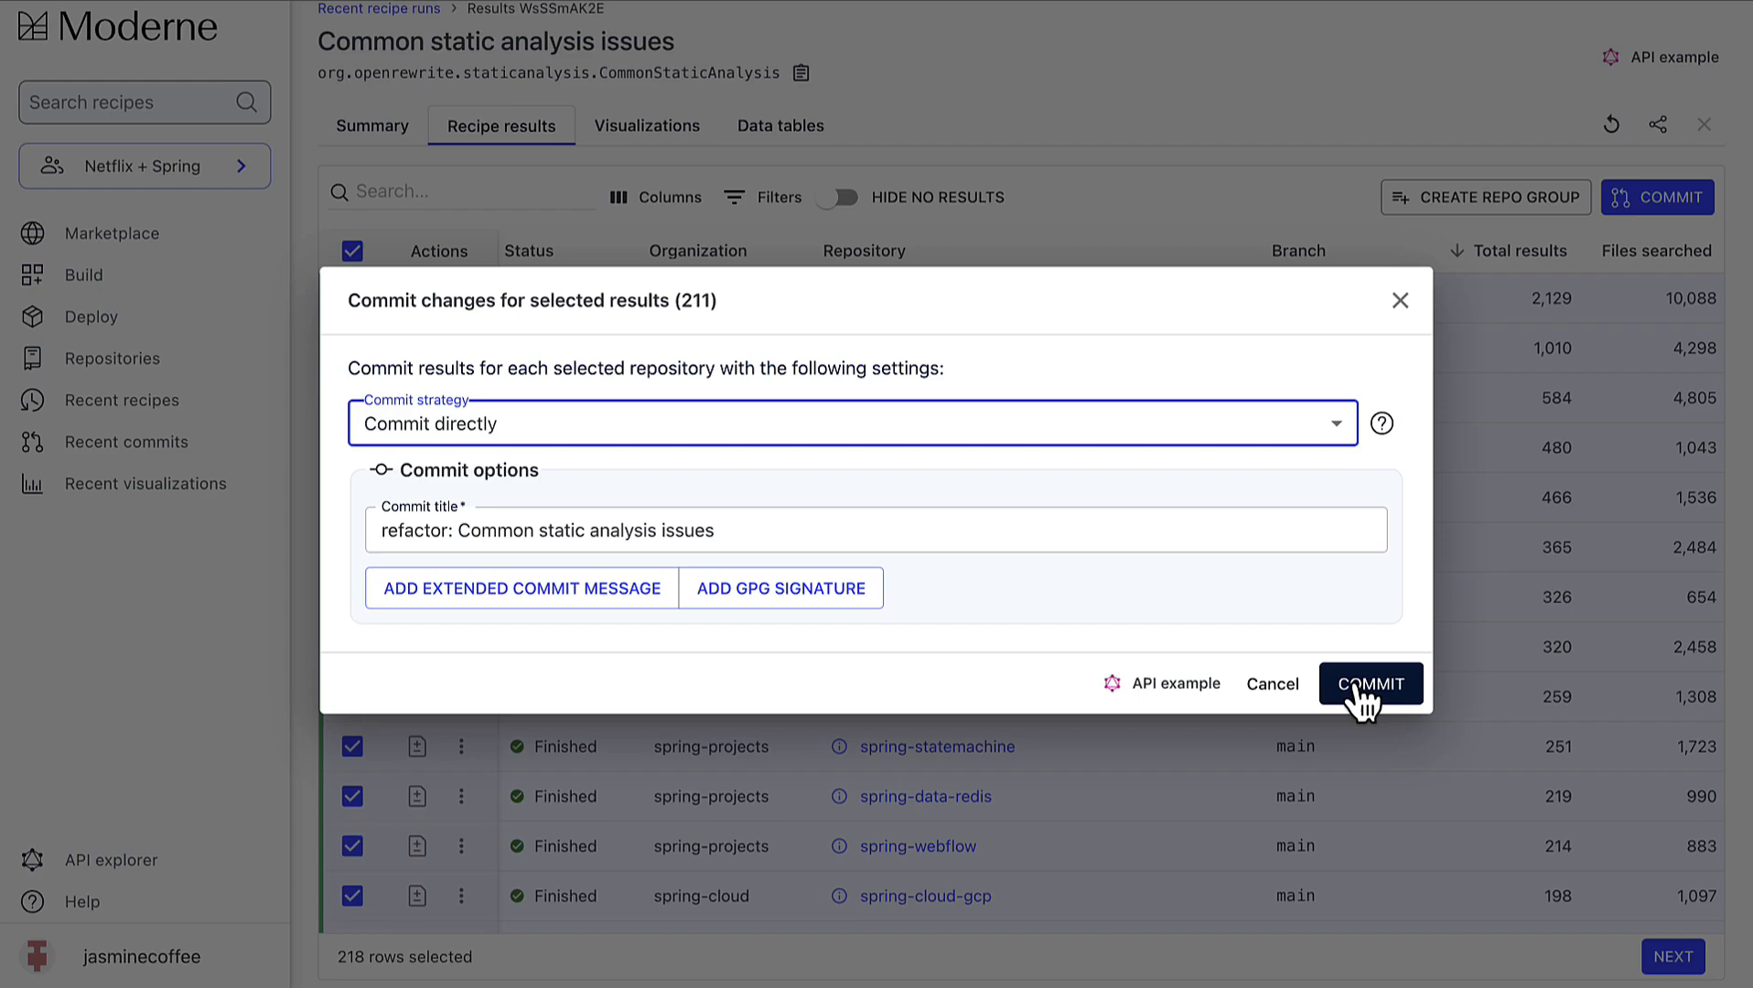
pyautogui.click(1370, 683)
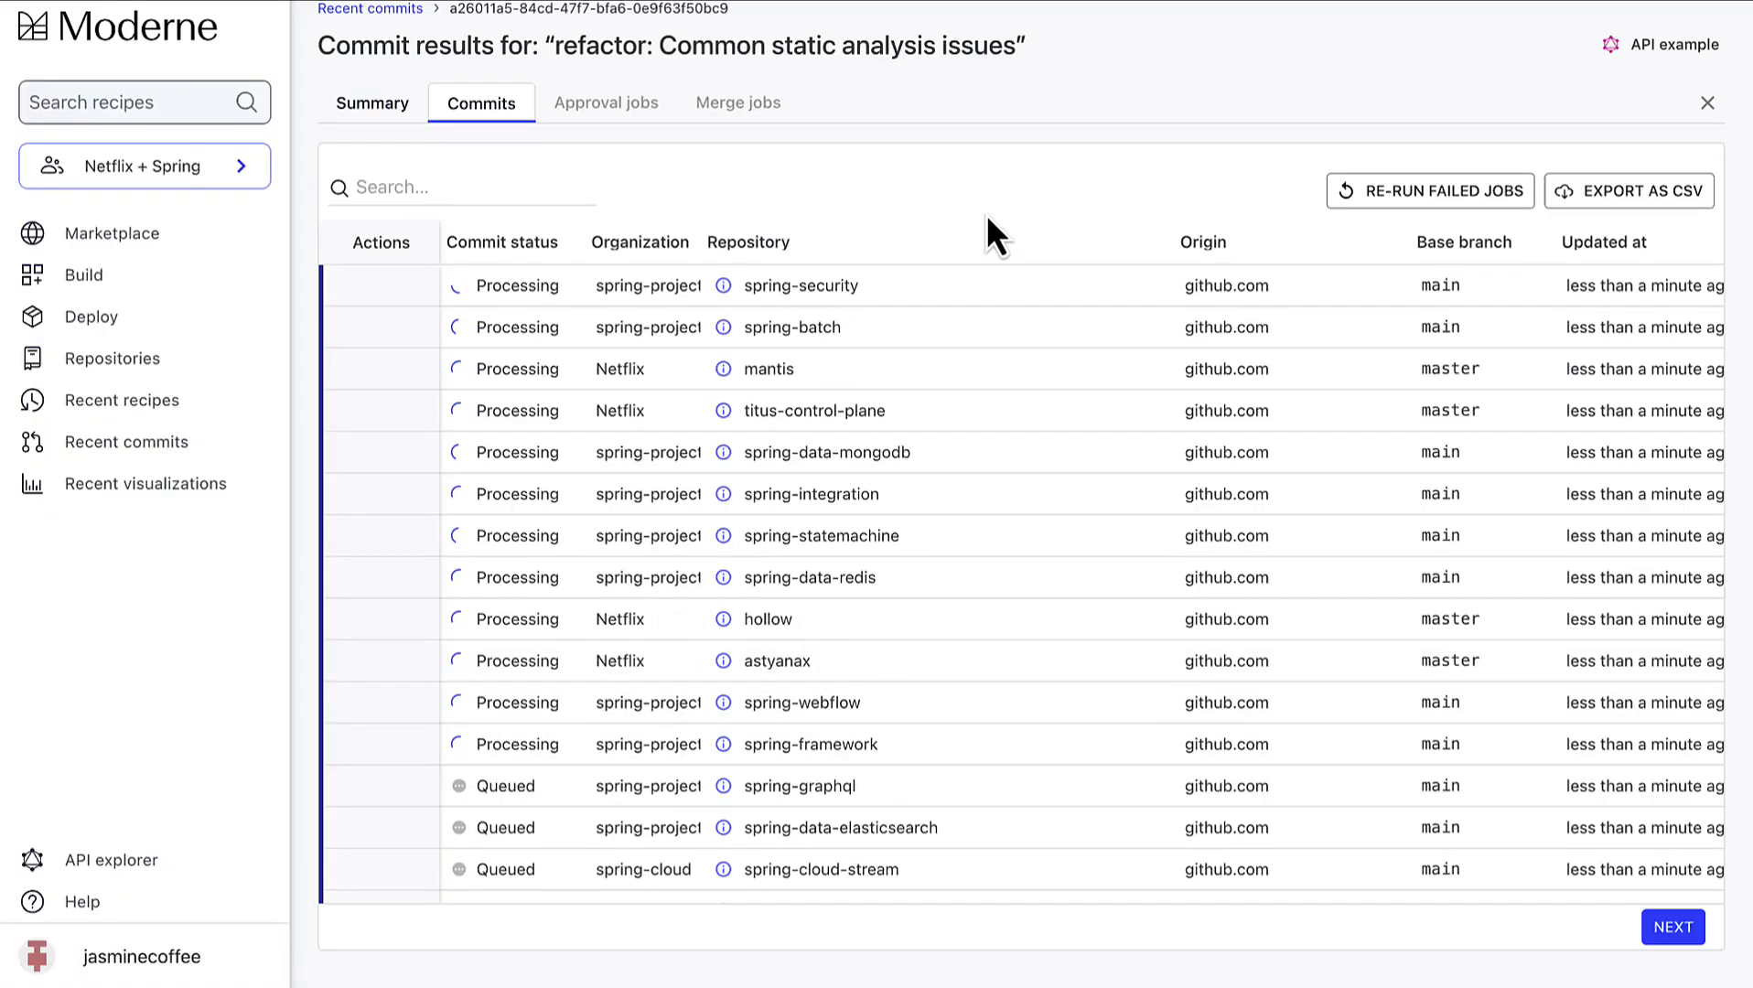
# View the commit job, then the recipe run's final Summary showing 111 repositories changed.
pyautogui.click(372, 101)
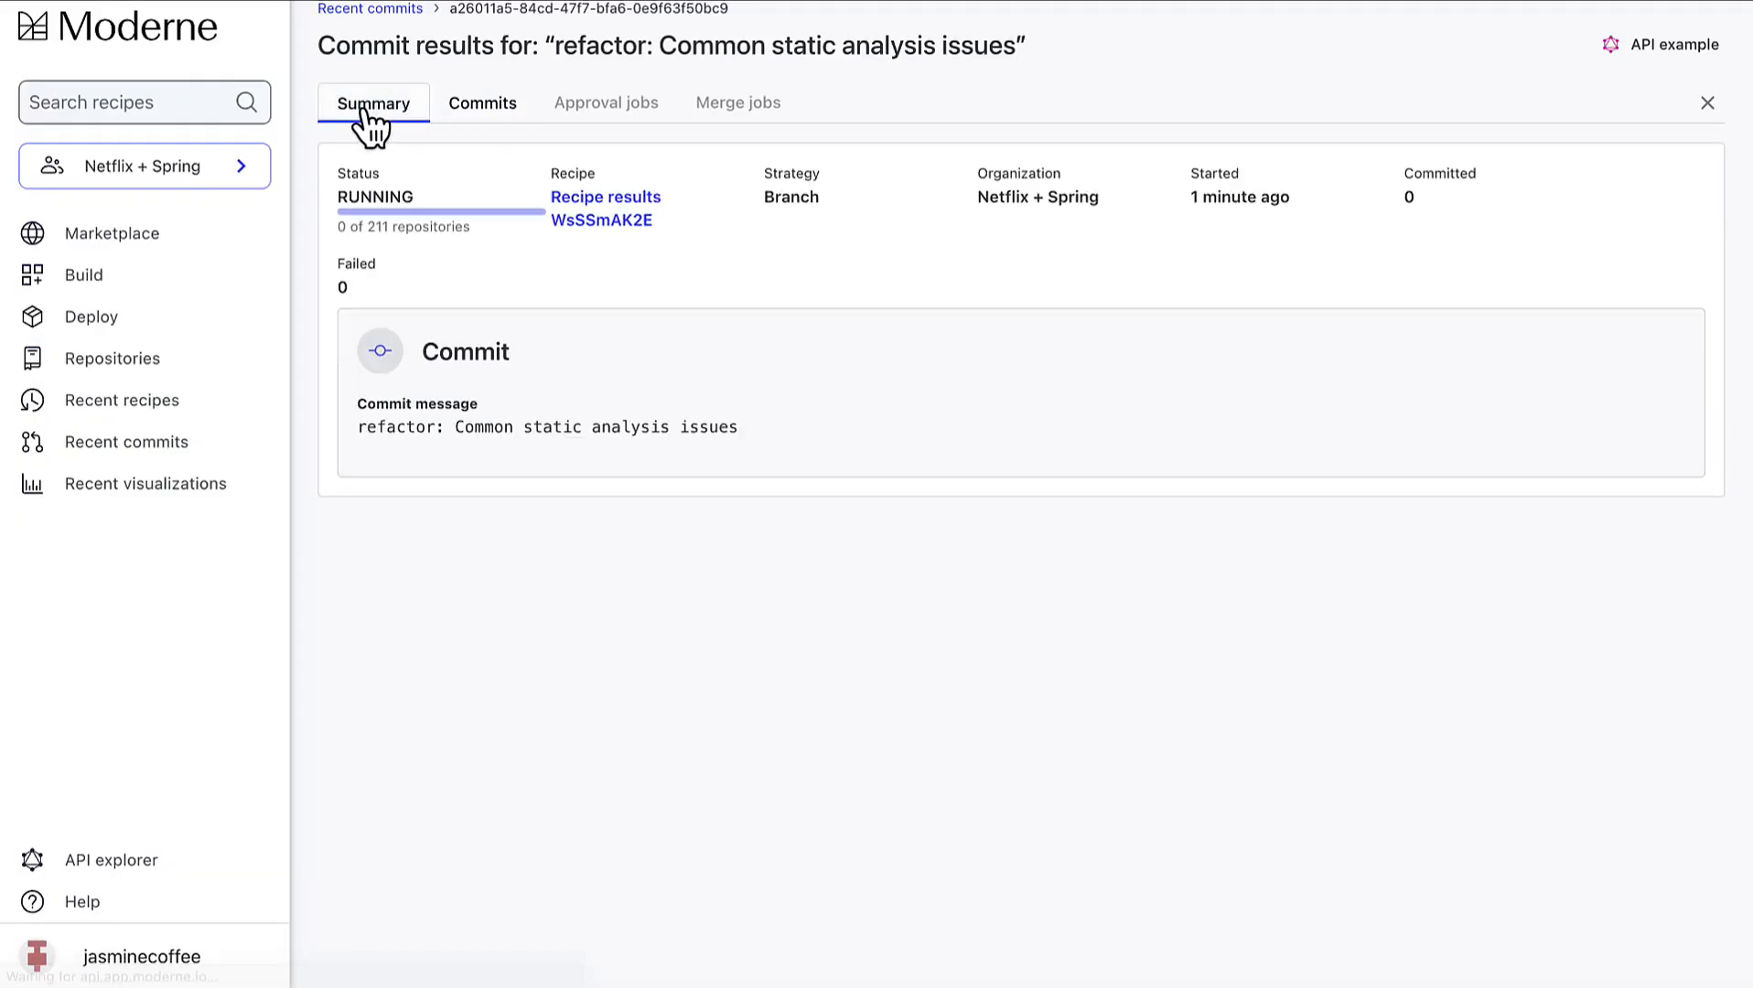
pyautogui.click(601, 220)
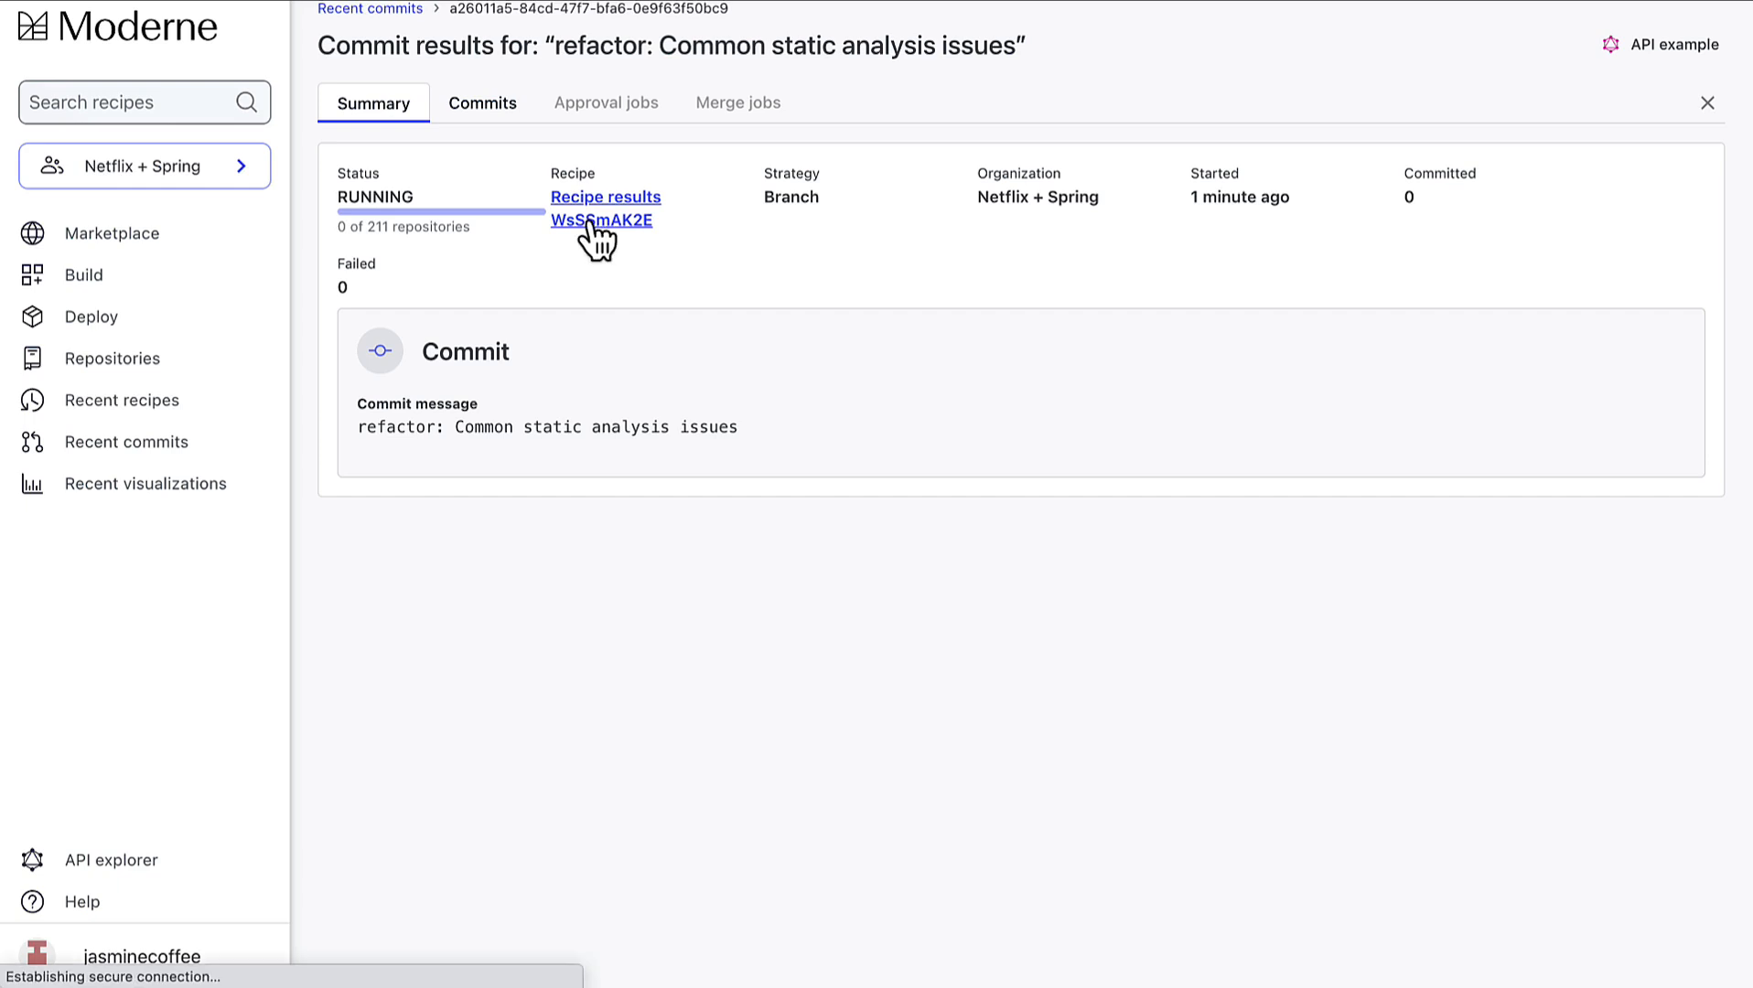
pyautogui.click(605, 196)
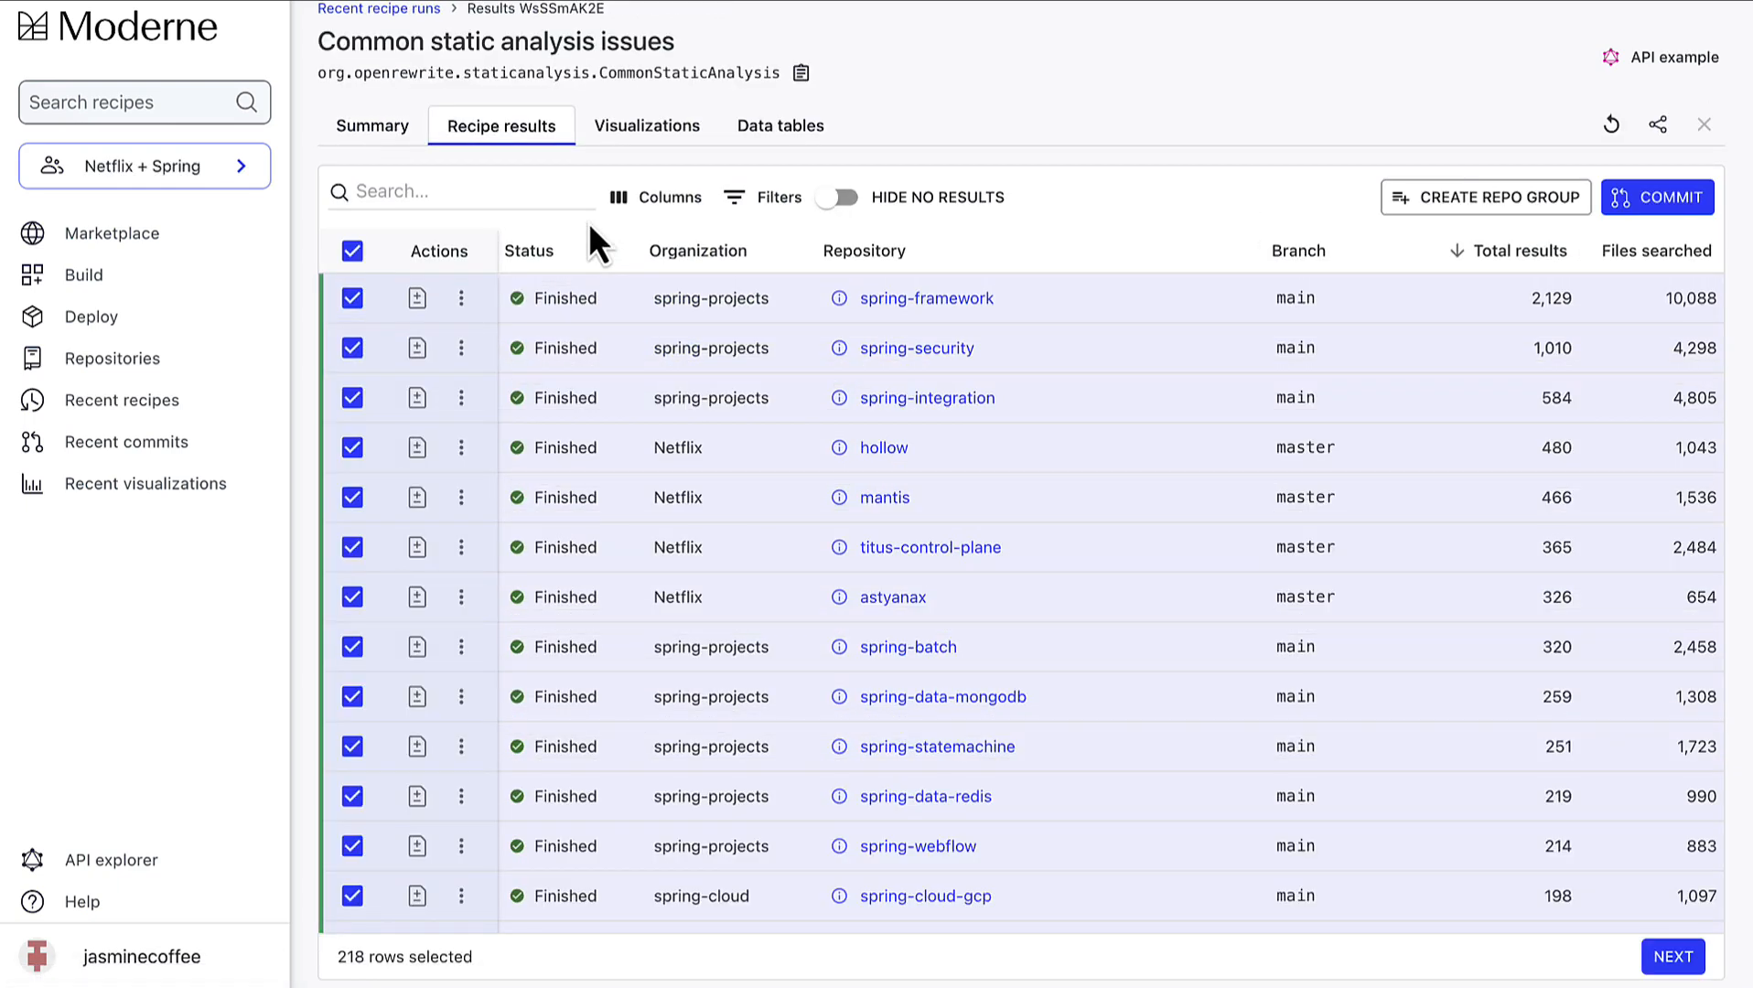
pyautogui.click(373, 125)
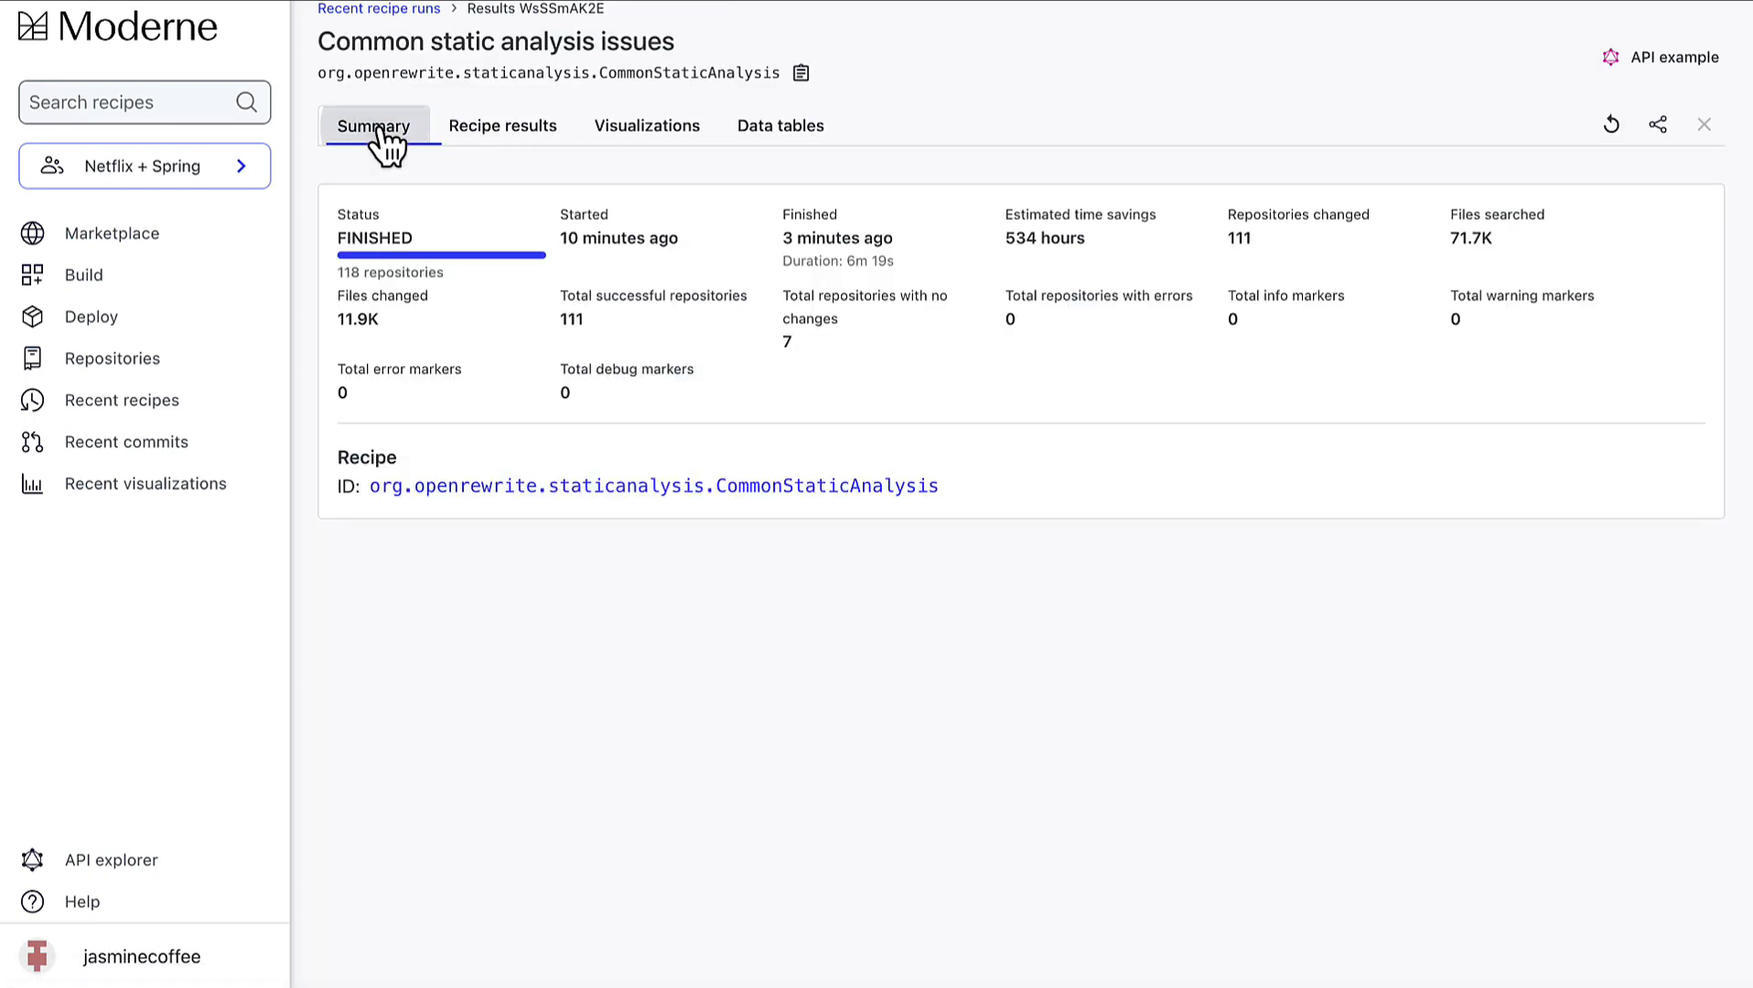